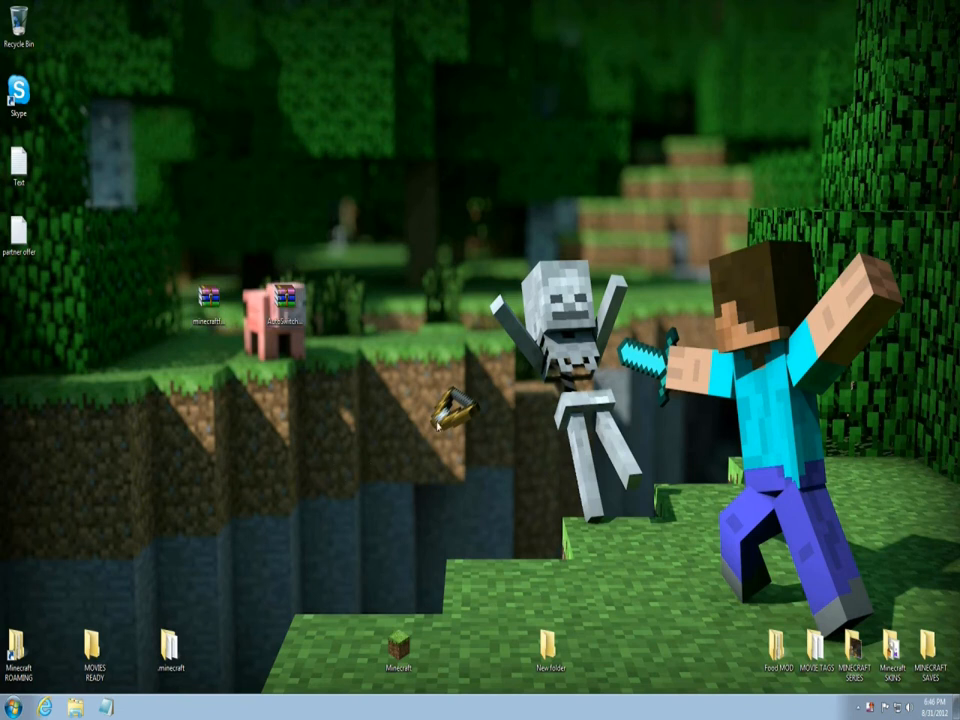
pyautogui.moveTo(328, 382)
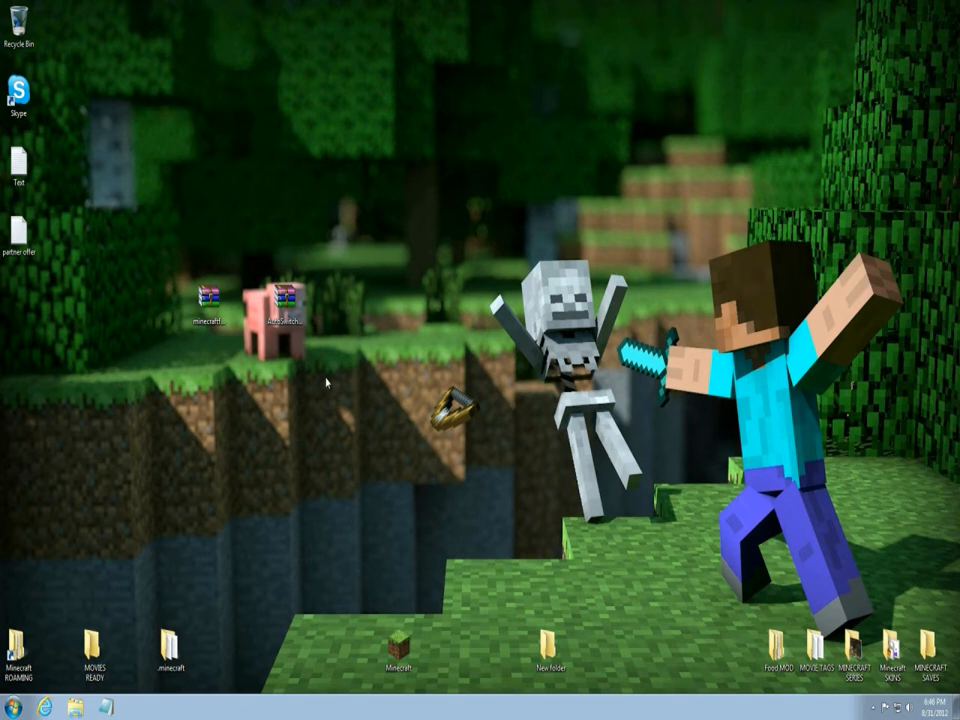
pyautogui.moveTo(348, 520)
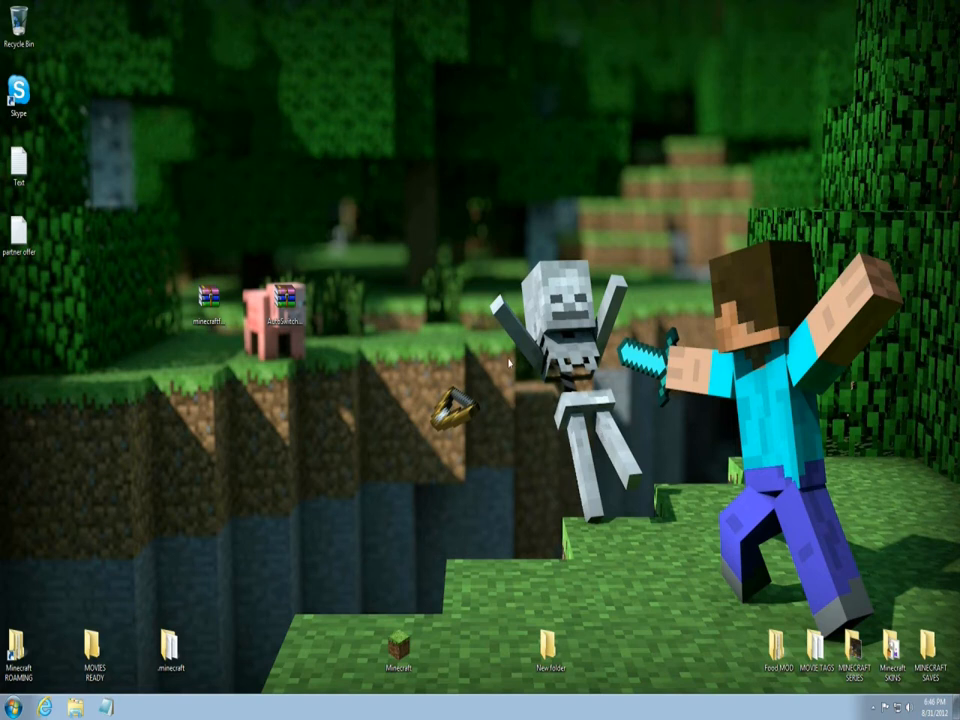
pyautogui.moveTo(286, 520)
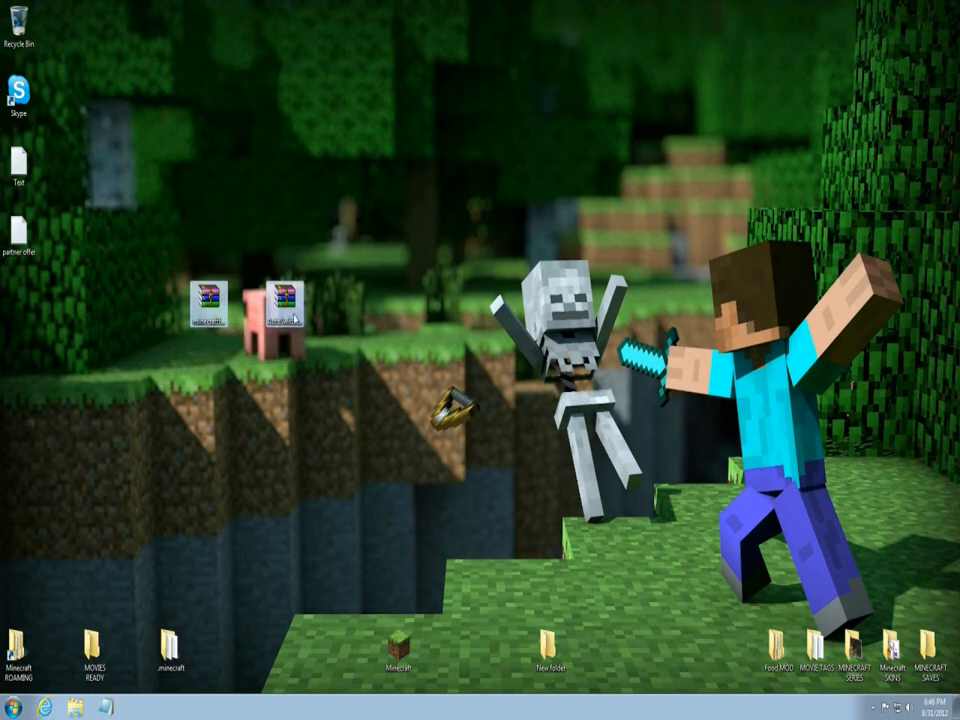
pyautogui.moveTo(168, 424)
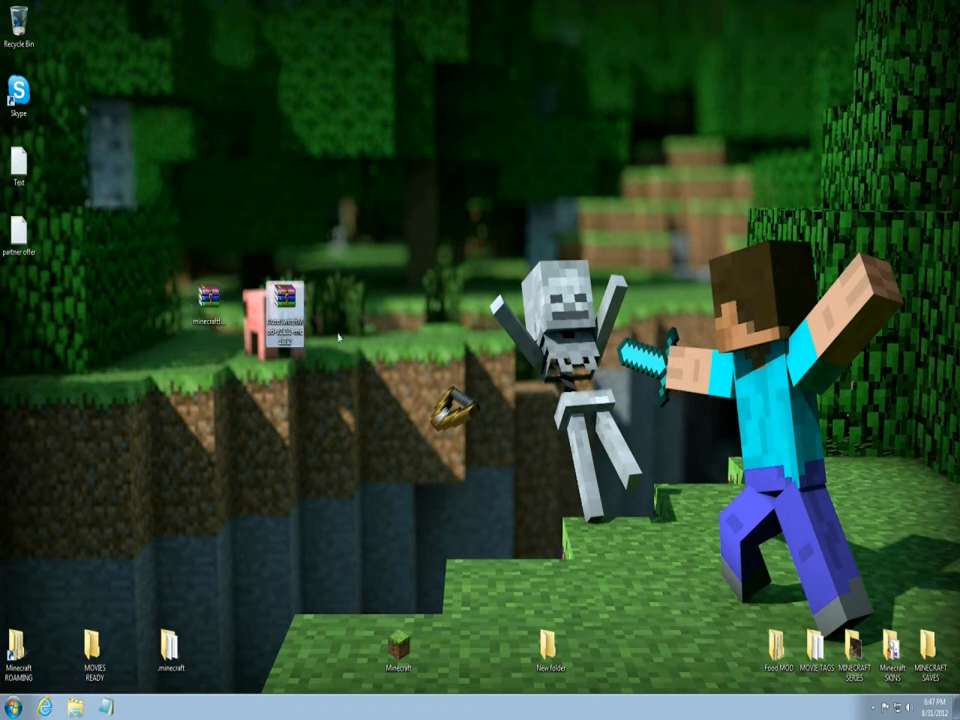
pyautogui.moveTo(224, 476)
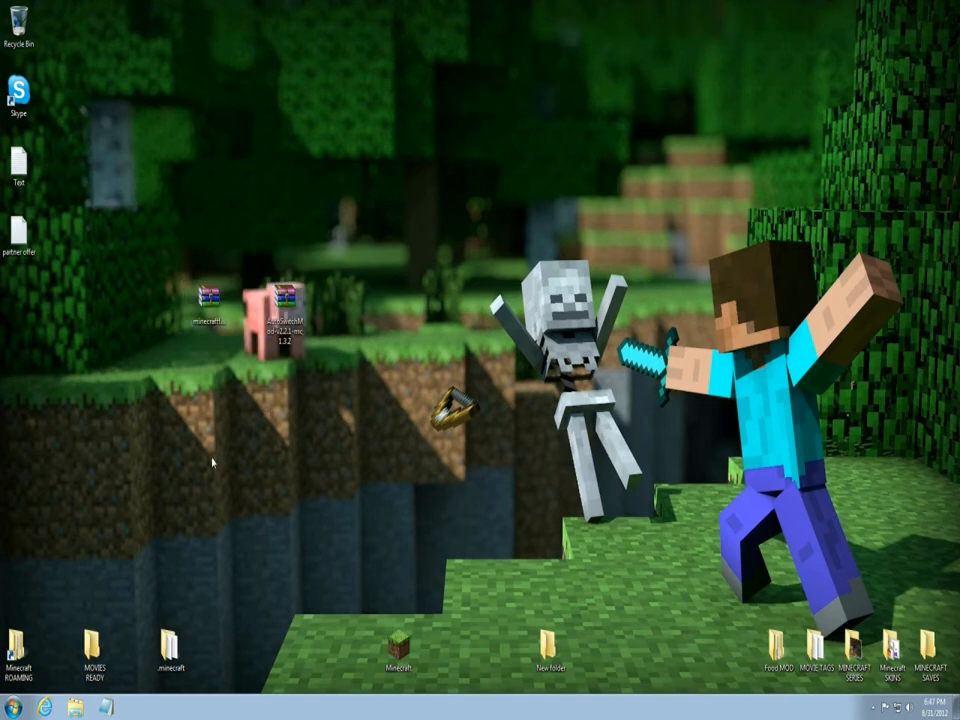
pyautogui.moveTo(532, 340)
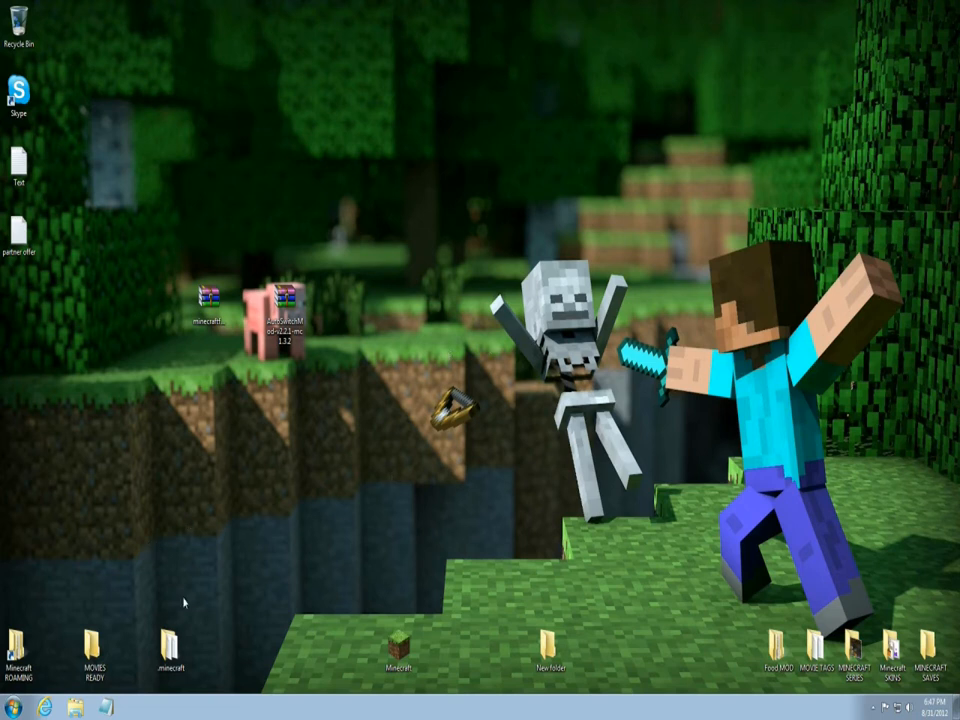
# Go into the .minecraft folder inside AppData Roaming.
pyautogui.click(12, 708)
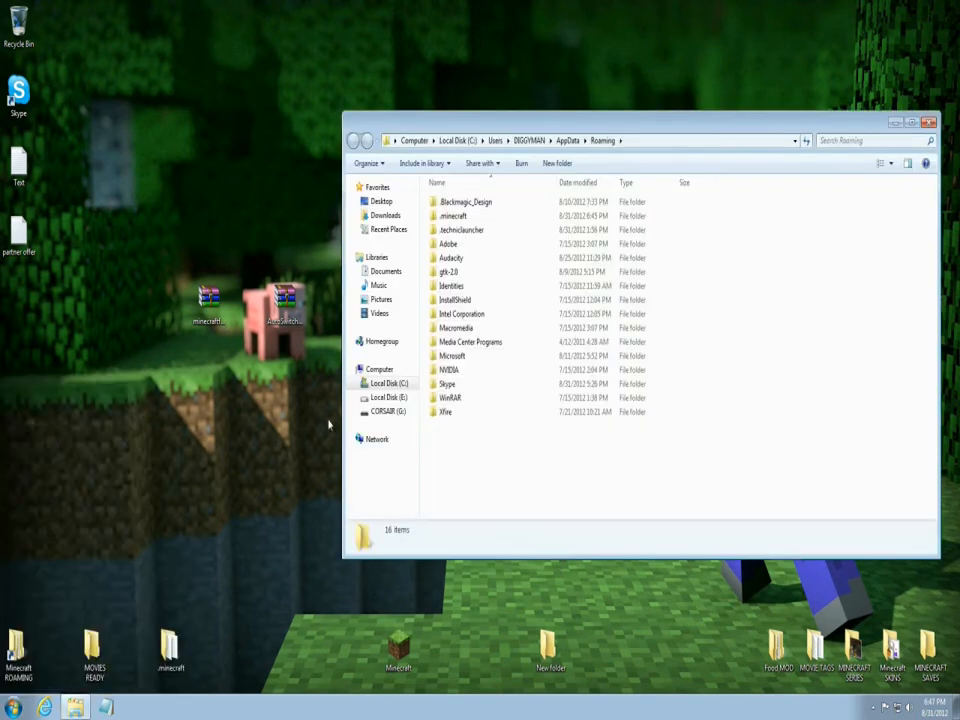
pyautogui.click(452, 216)
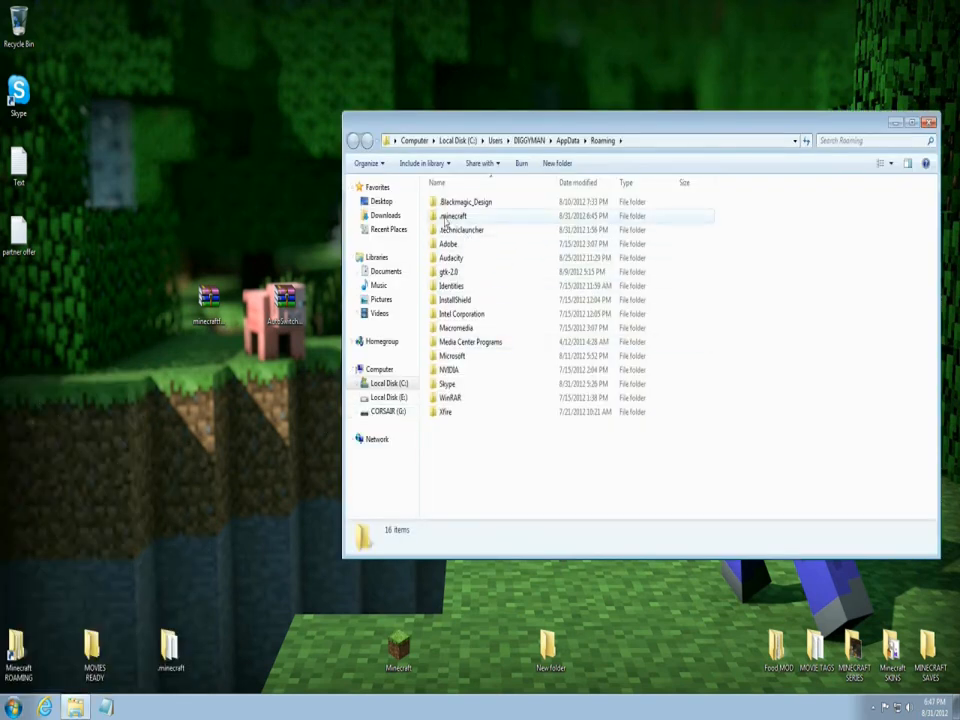
pyautogui.click(452, 216)
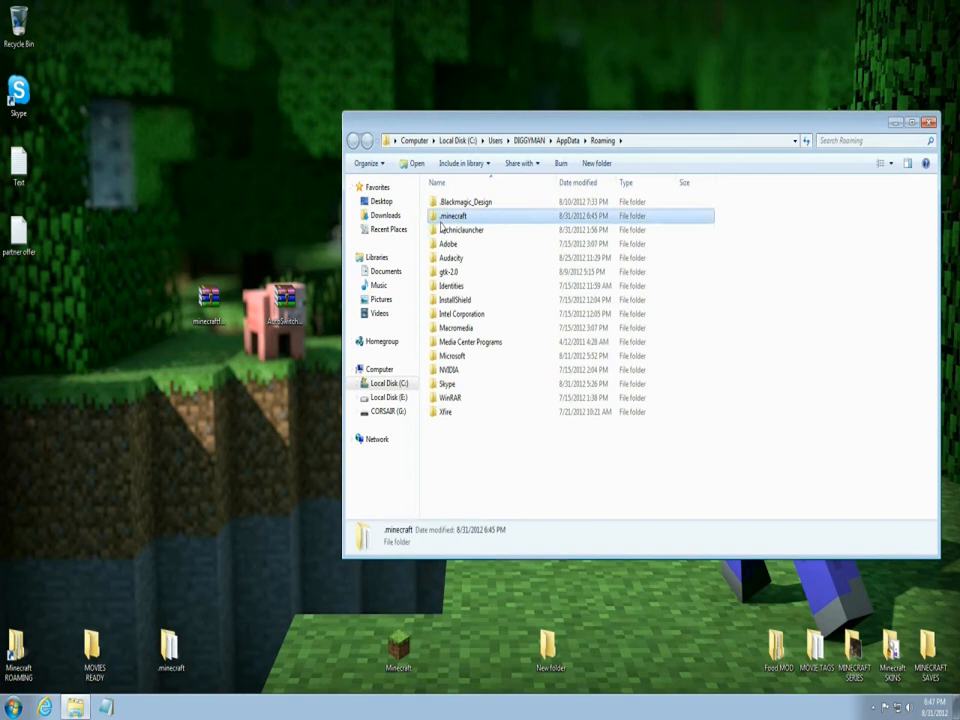
pyautogui.doubleClick(452, 216)
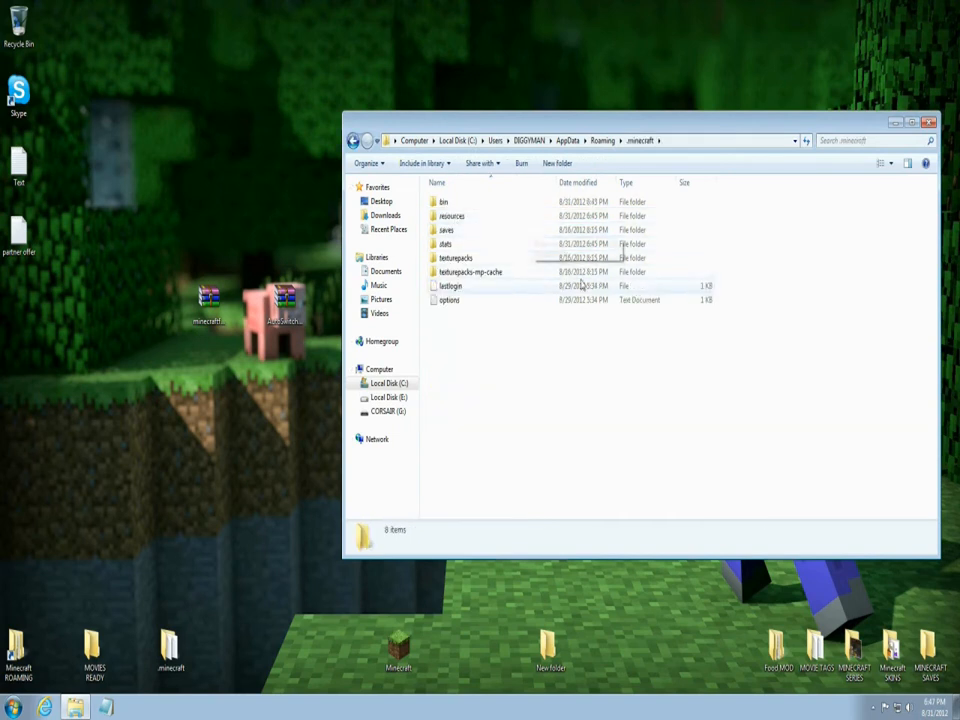
pyautogui.moveTo(468, 304)
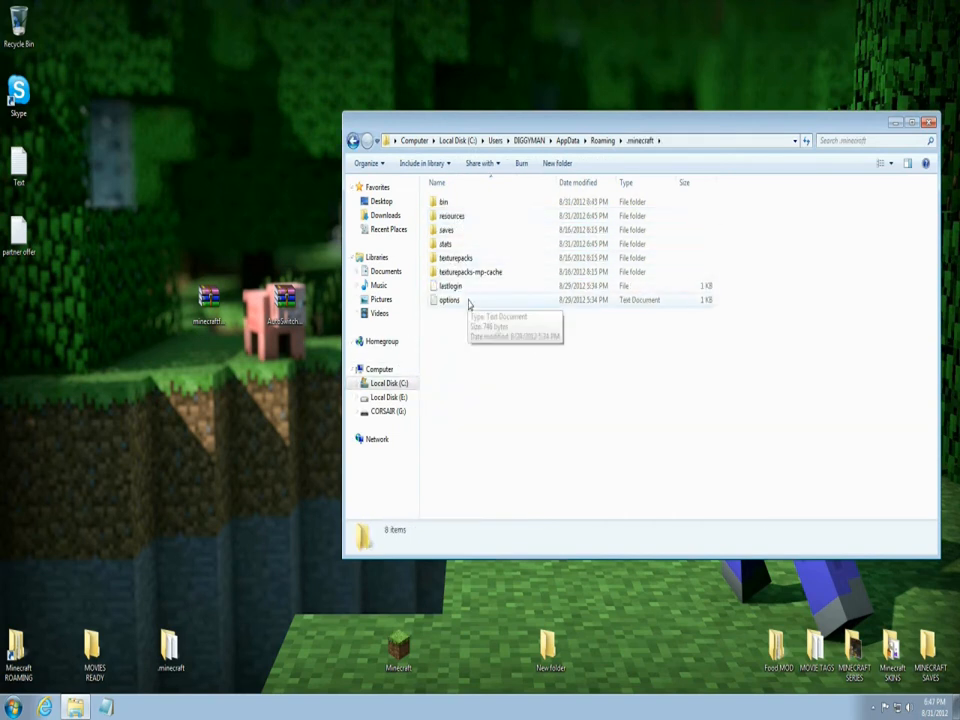
# Enter the bin folder and select the minecraft.jar file.
pyautogui.click(444, 200)
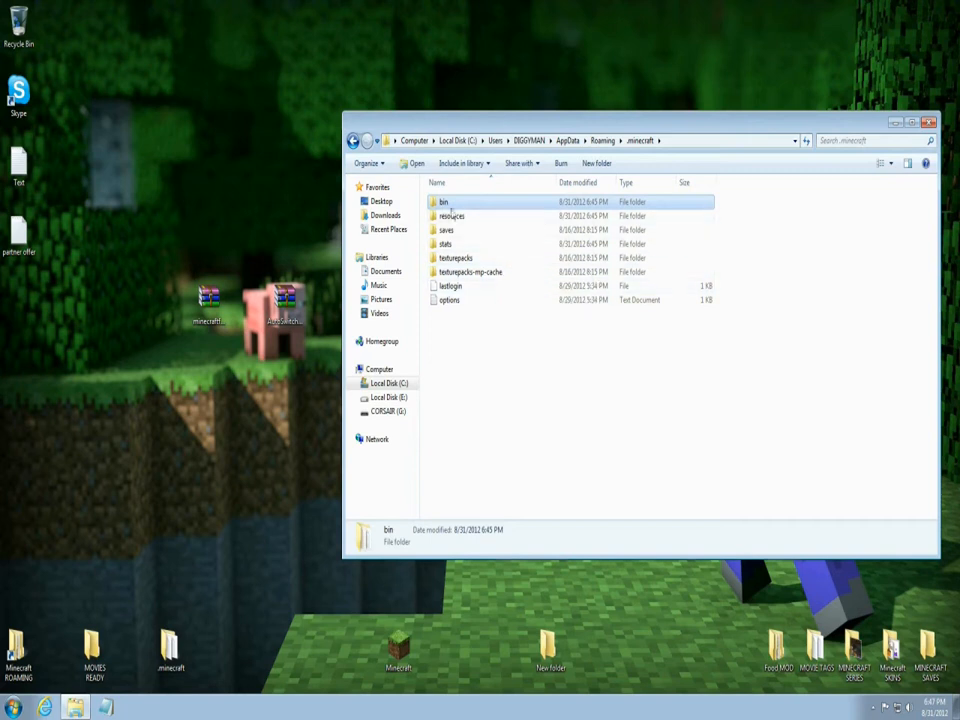
pyautogui.doubleClick(444, 200)
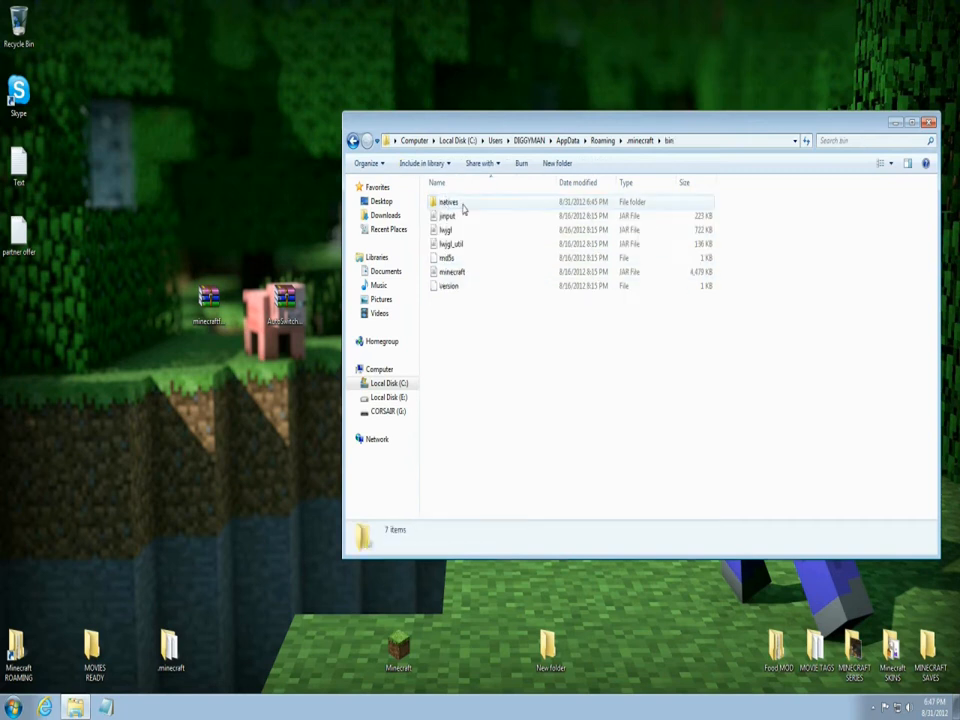
pyautogui.moveTo(470, 268)
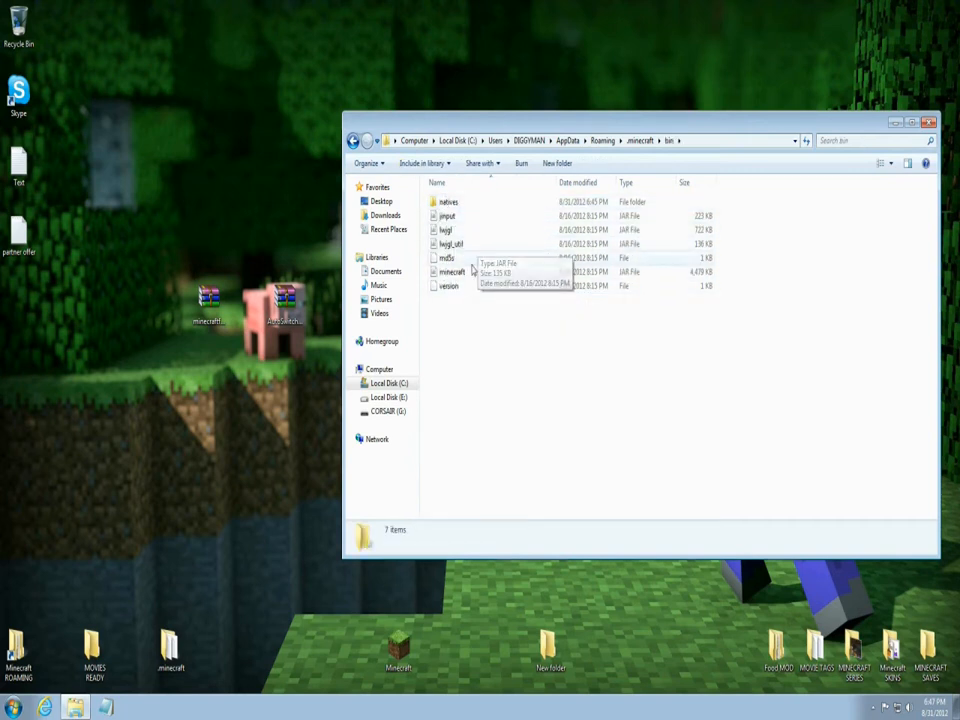
pyautogui.click(452, 272)
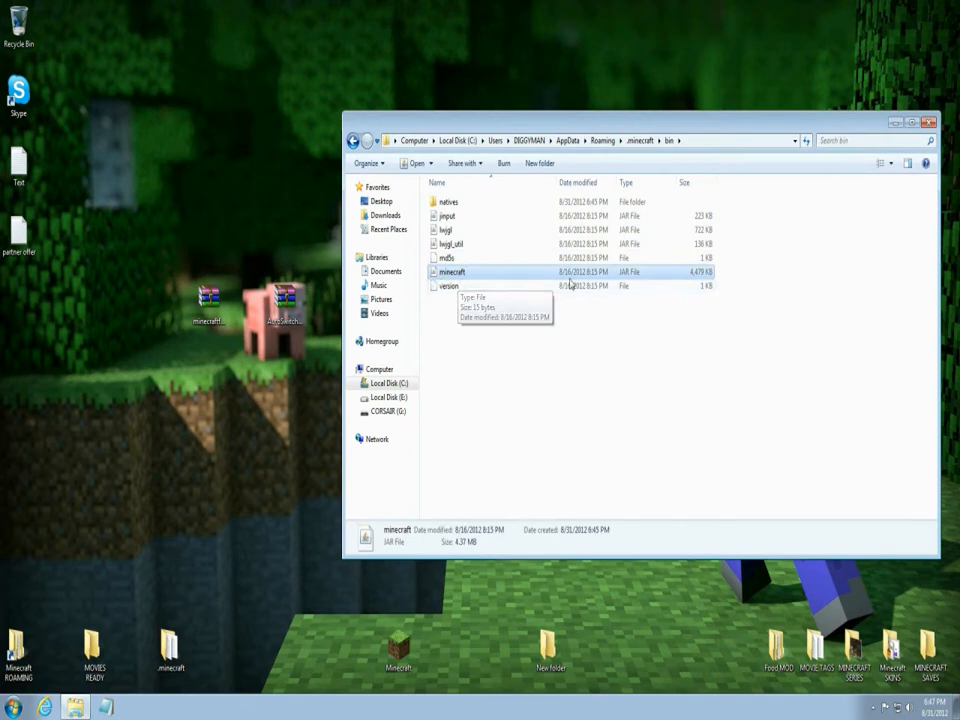
pyautogui.moveTo(636, 284)
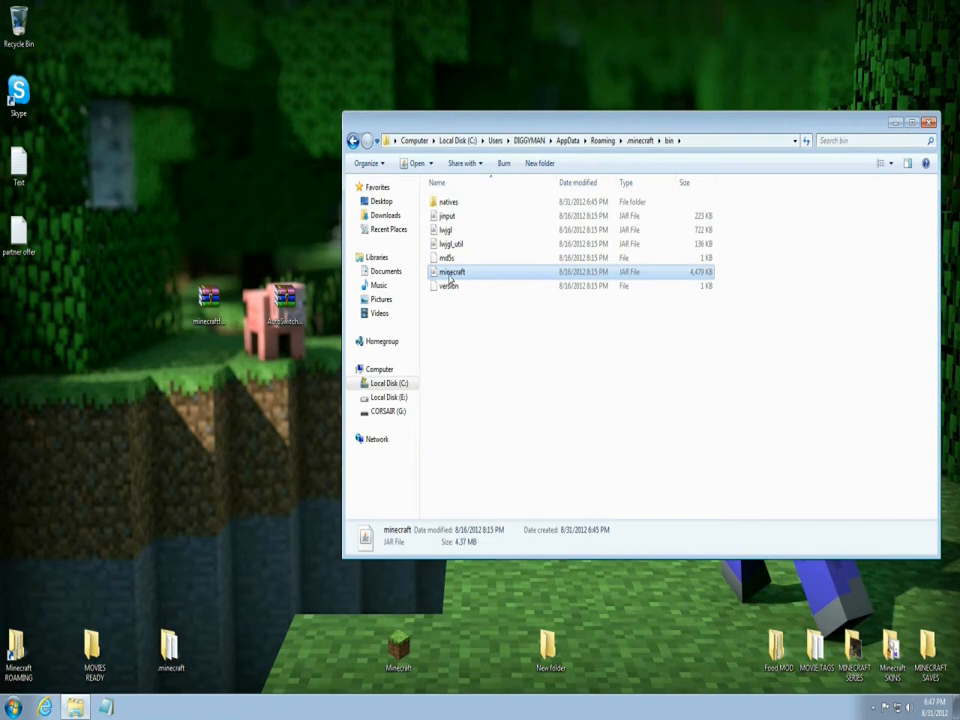
# Open minecraft.jar as a WinRAR archive via Open With.
pyautogui.rightClick(452, 272)
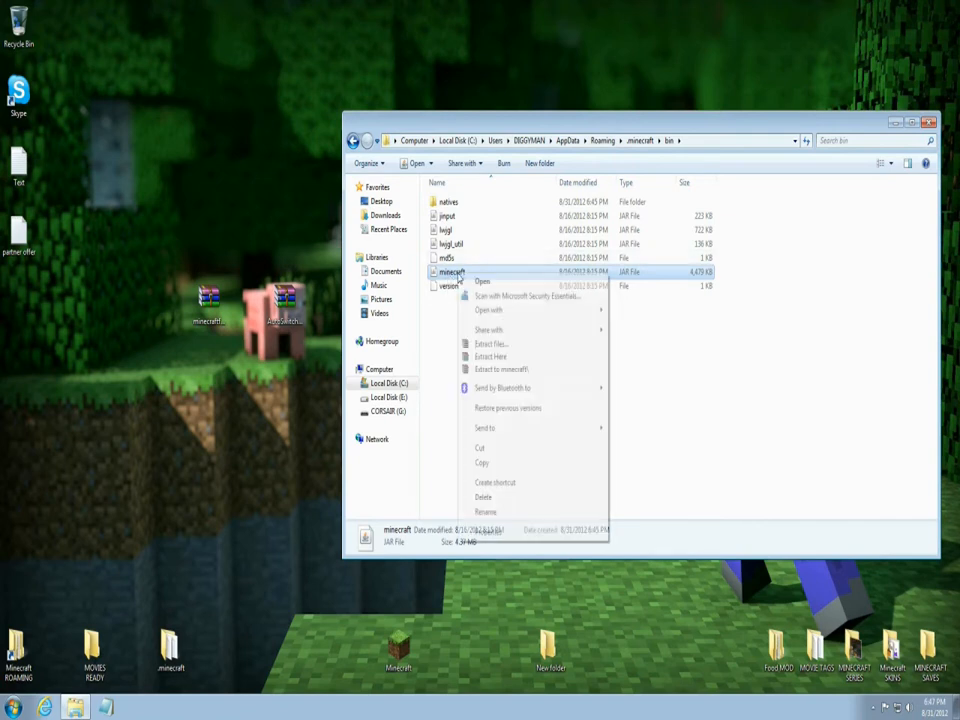
pyautogui.click(488, 308)
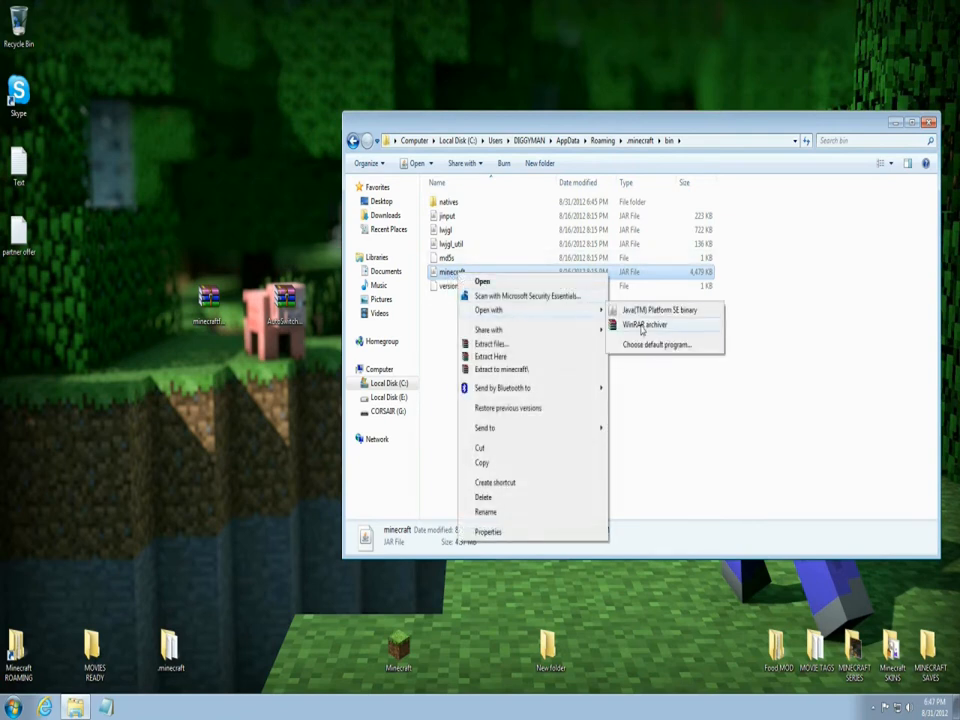
pyautogui.click(644, 324)
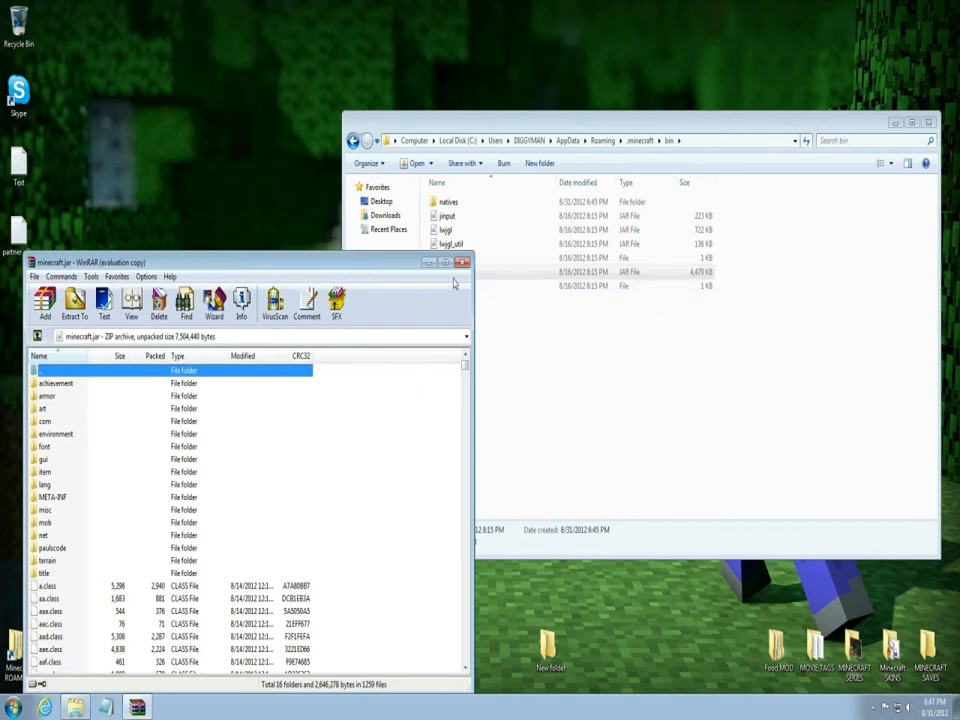
pyautogui.moveTo(308, 490)
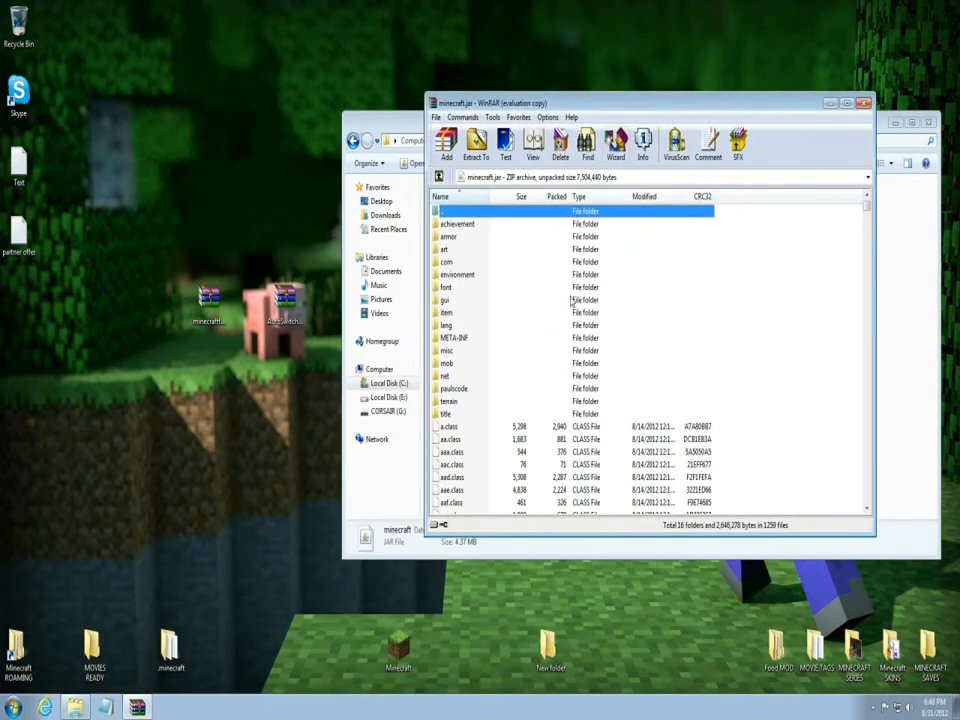
pyautogui.moveTo(452, 344)
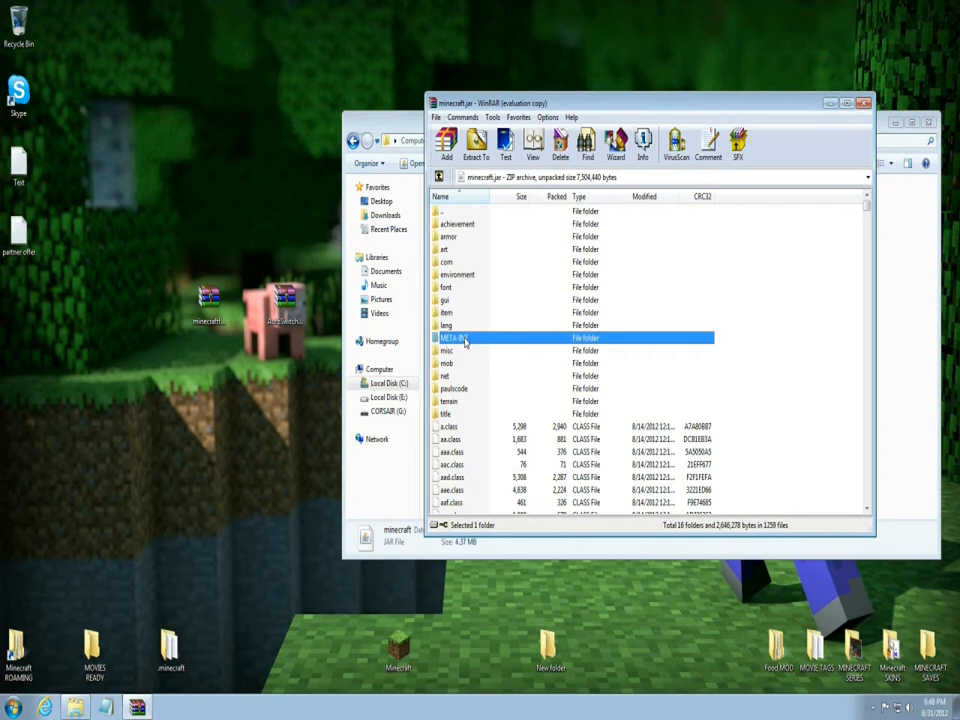
# Delete the META-INF folder from the jar and confirm.
pyautogui.rightClick(456, 336)
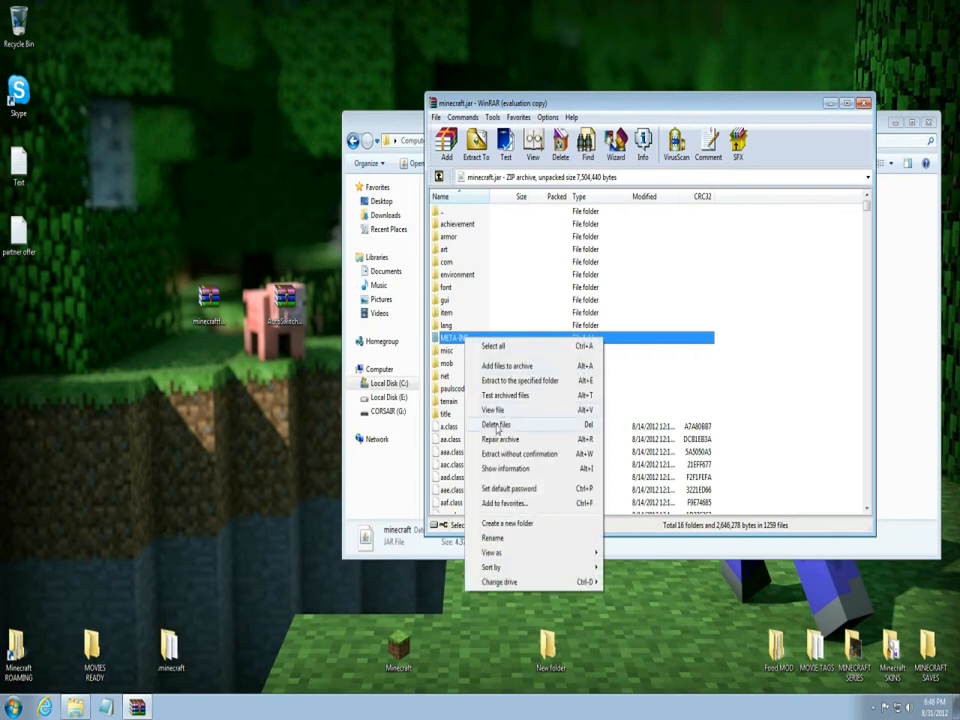
pyautogui.click(496, 424)
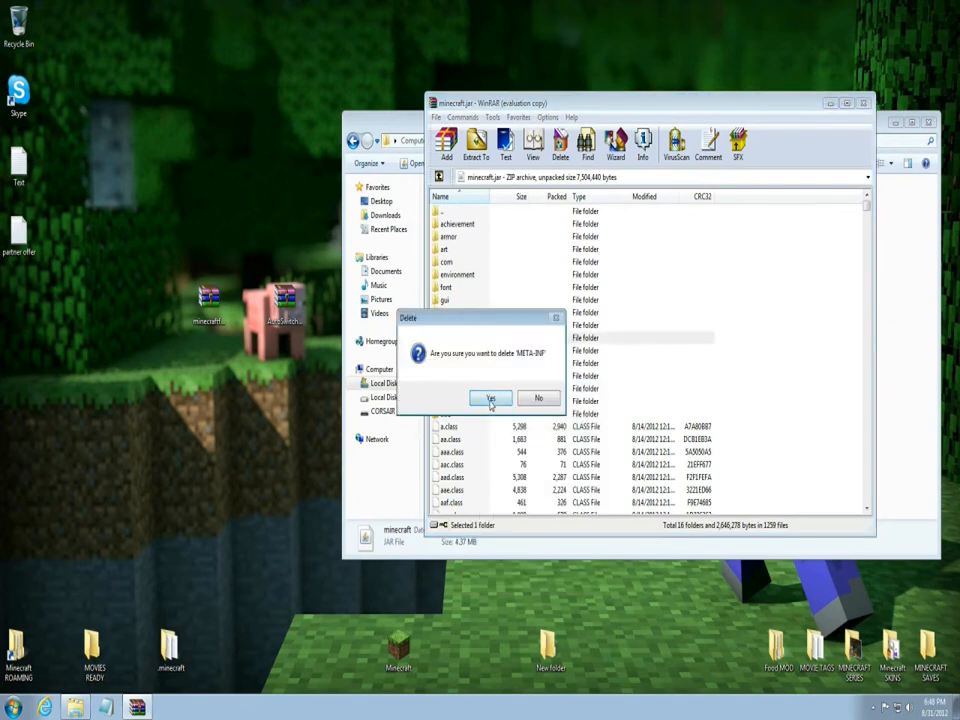
pyautogui.click(490, 398)
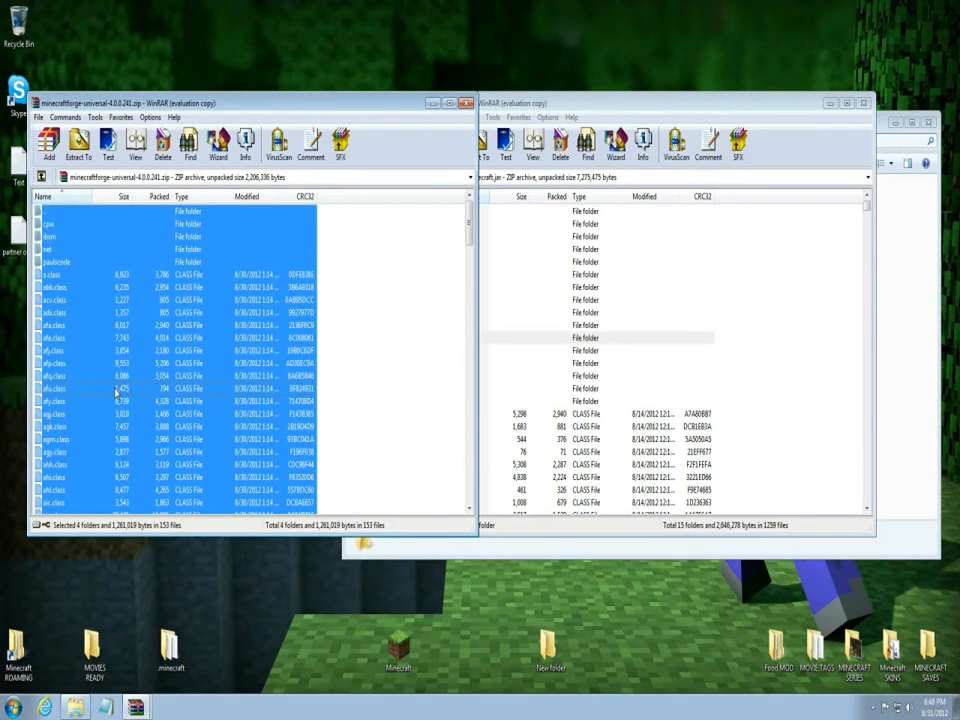
pyautogui.moveTo(796, 376)
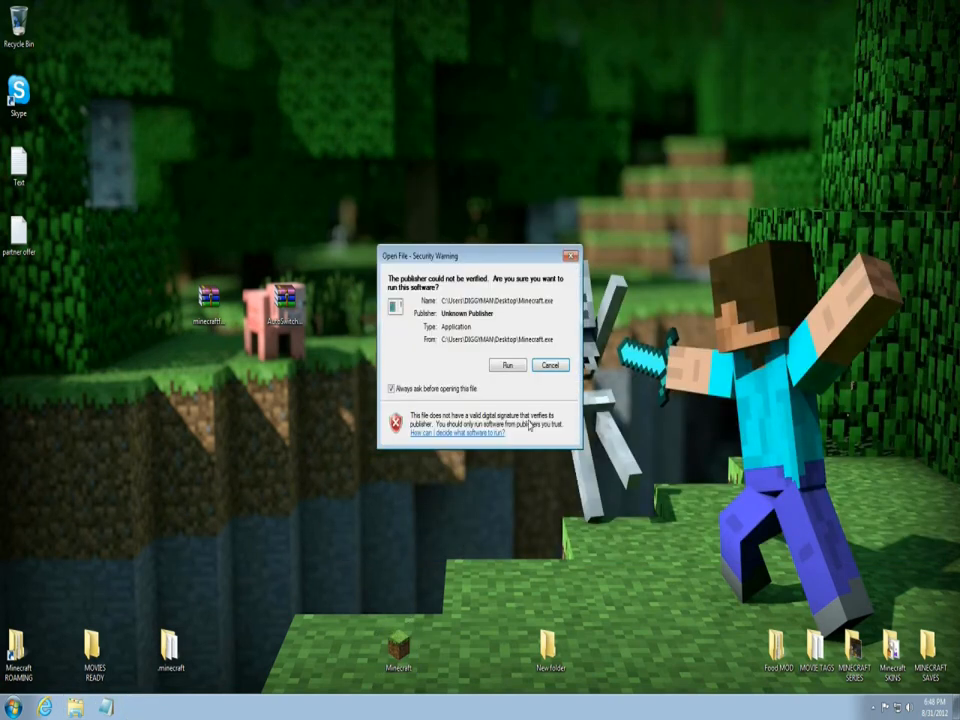
# Run the launcher past the warning, check Forge's mods are listed, then quit.
pyautogui.click(506, 364)
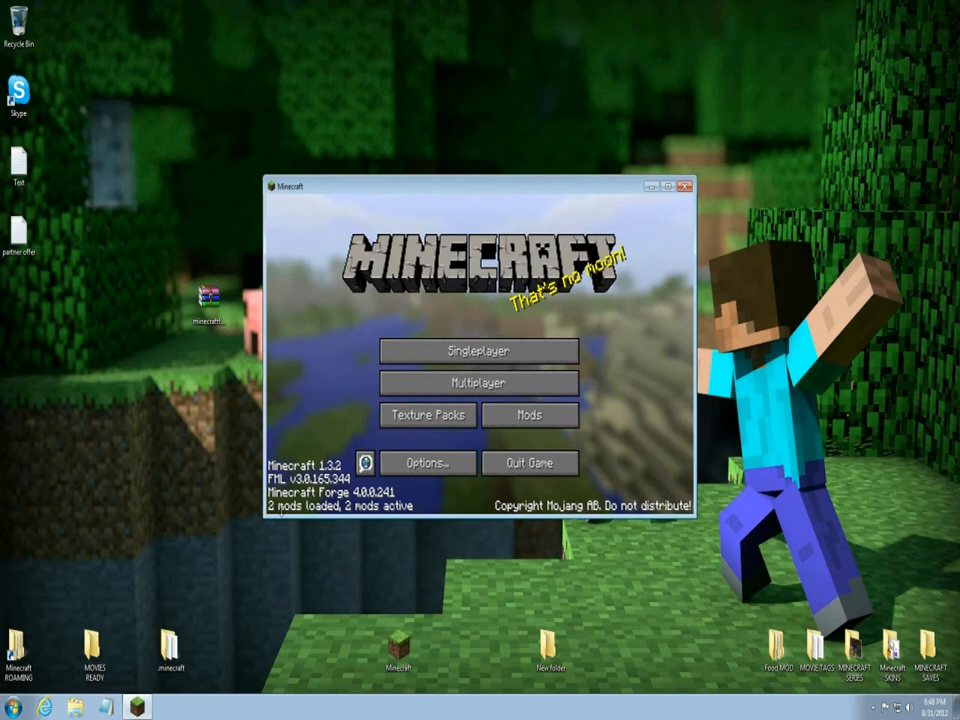
pyautogui.click(528, 414)
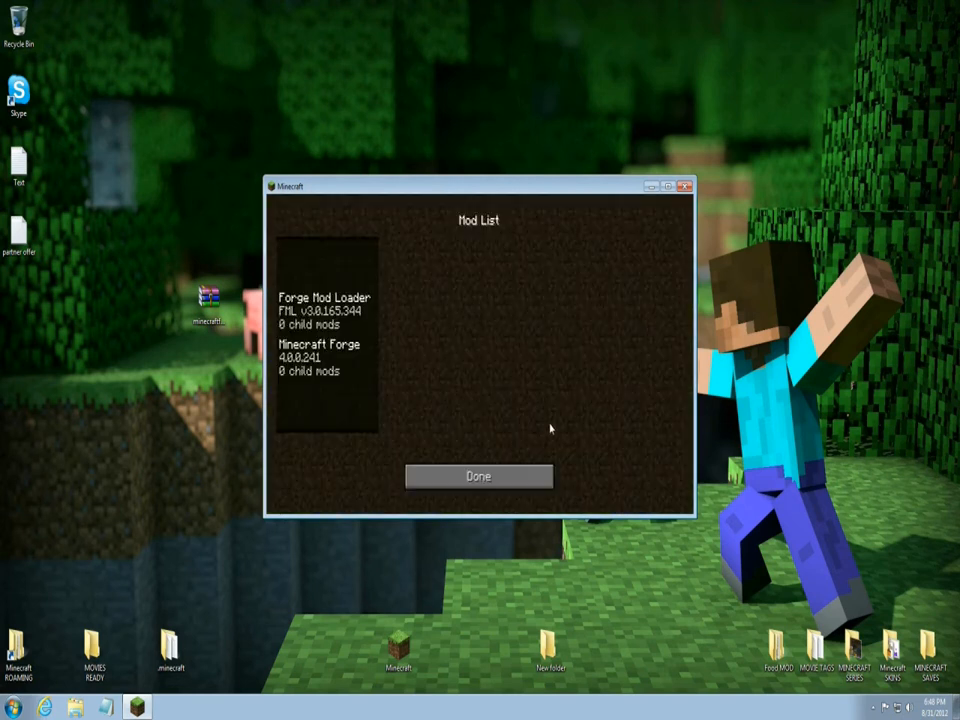
pyautogui.moveTo(364, 310)
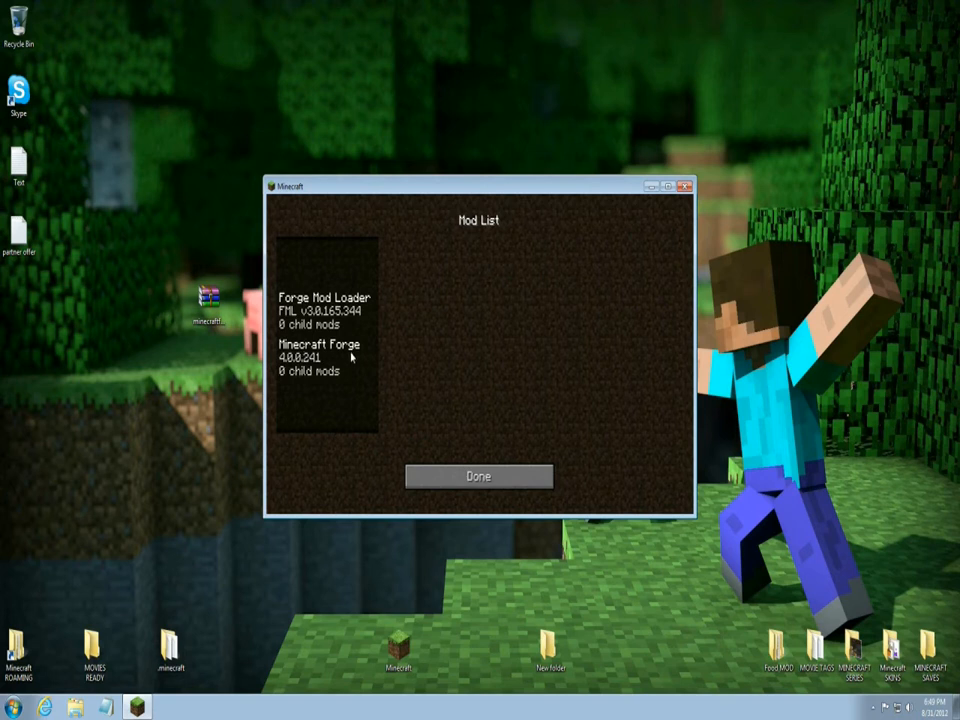
pyautogui.click(478, 476)
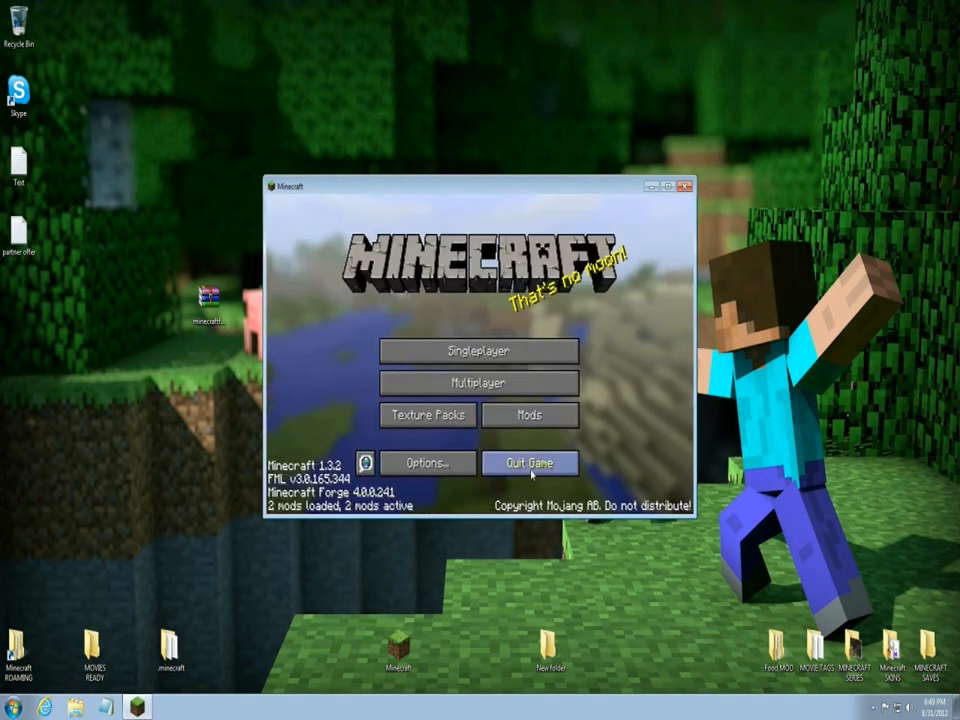
pyautogui.click(530, 464)
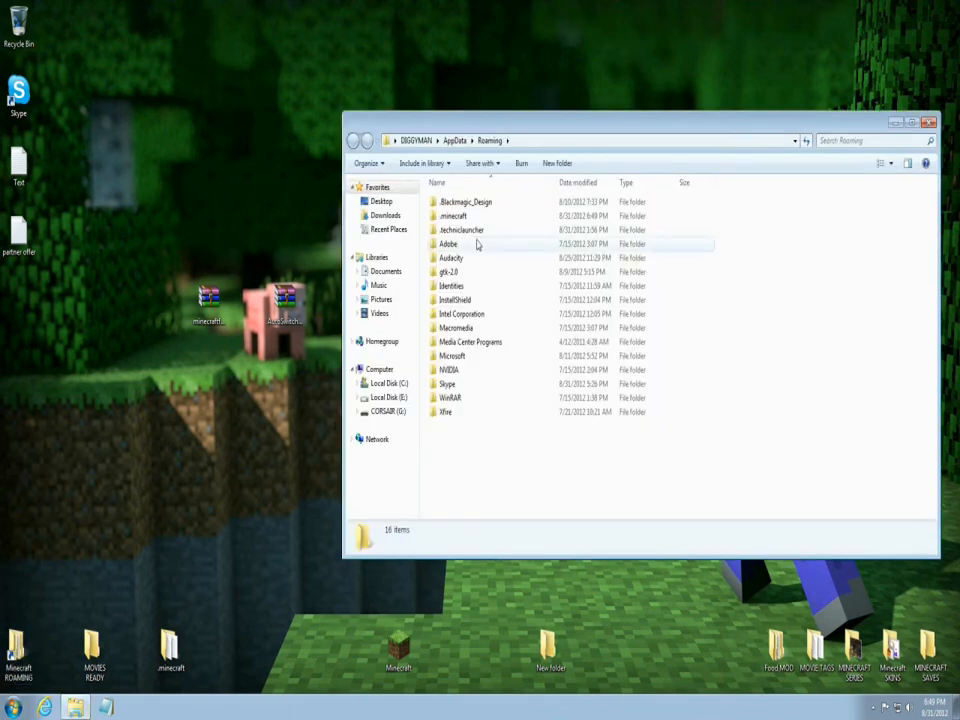
pyautogui.moveTo(452, 216)
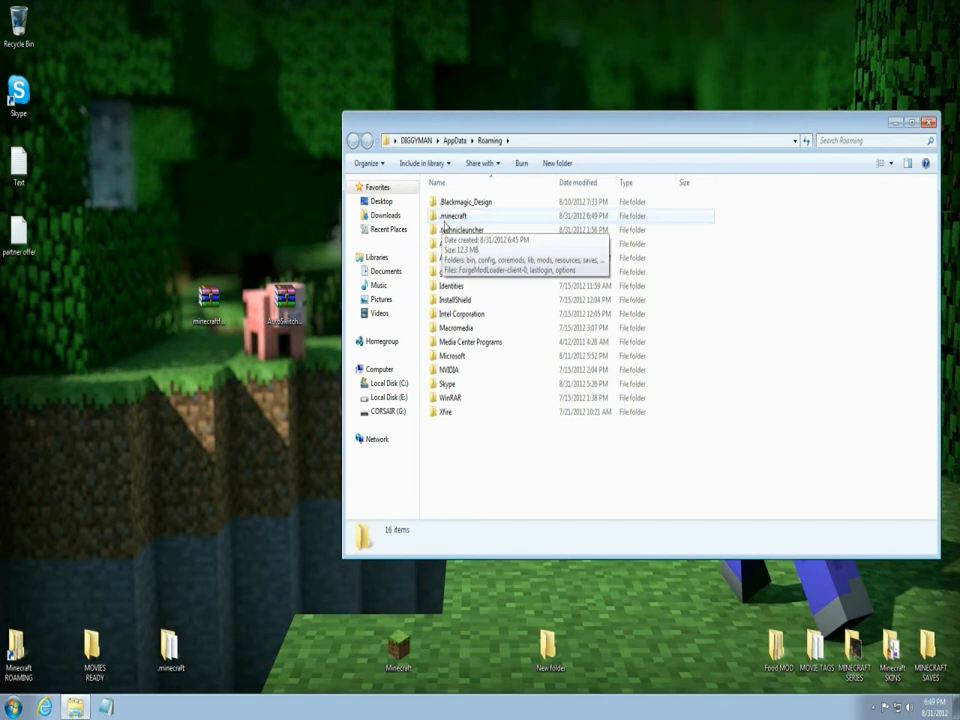
# Enter the .minecraft folder and select its mods folder.
pyautogui.doubleClick(452, 216)
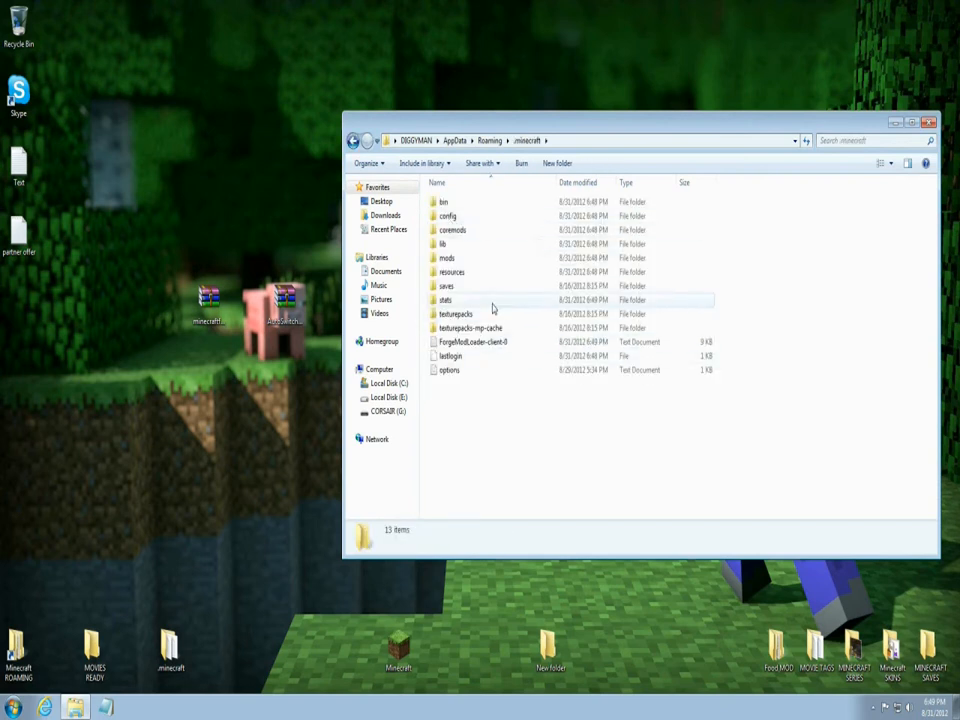
pyautogui.moveTo(452, 230)
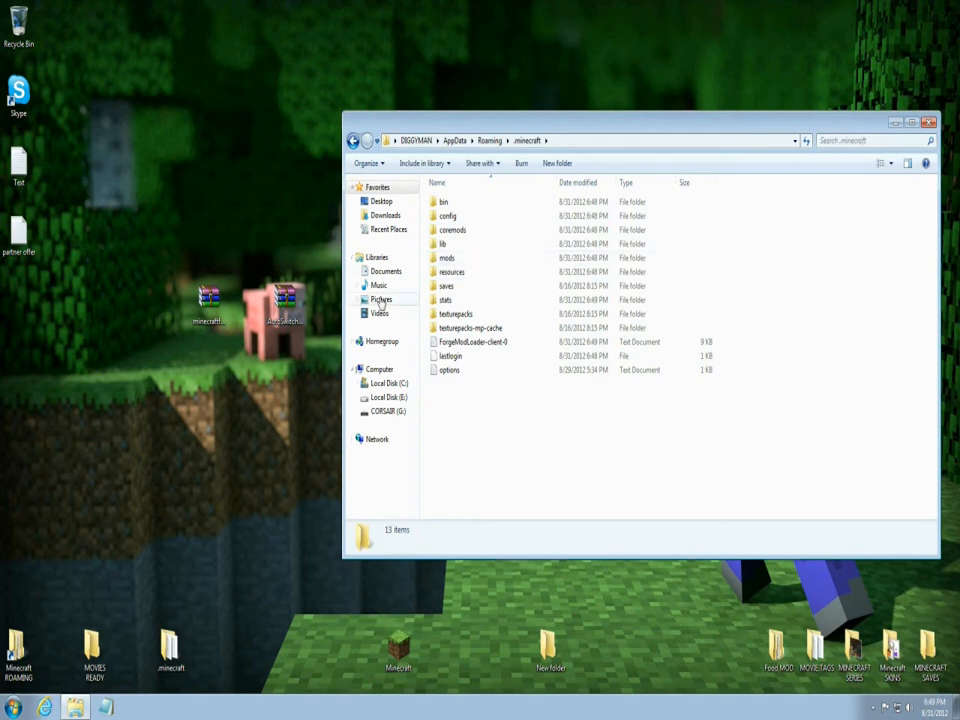
pyautogui.click(446, 258)
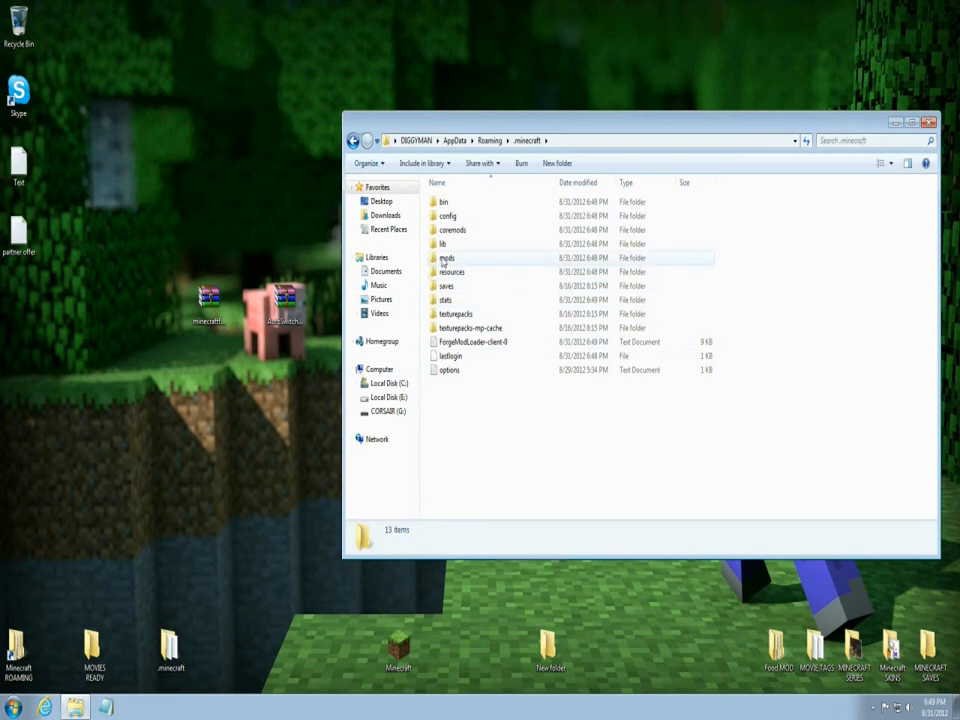
# Put the AutoSwitch zip into the empty mods folder and close Explorer.
pyautogui.click(446, 258)
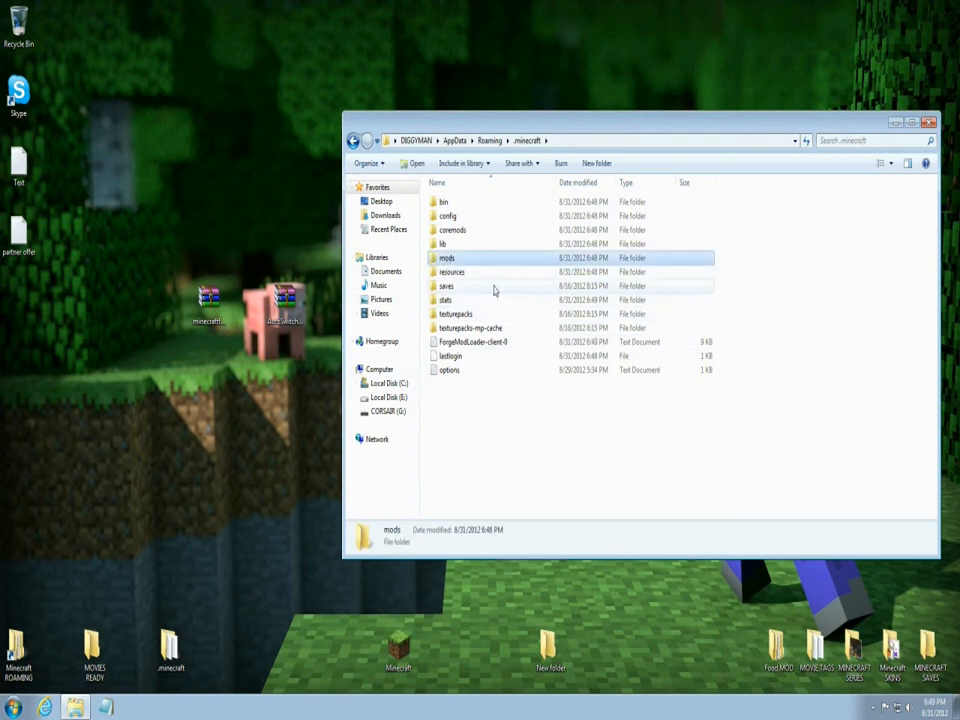
pyautogui.doubleClick(446, 256)
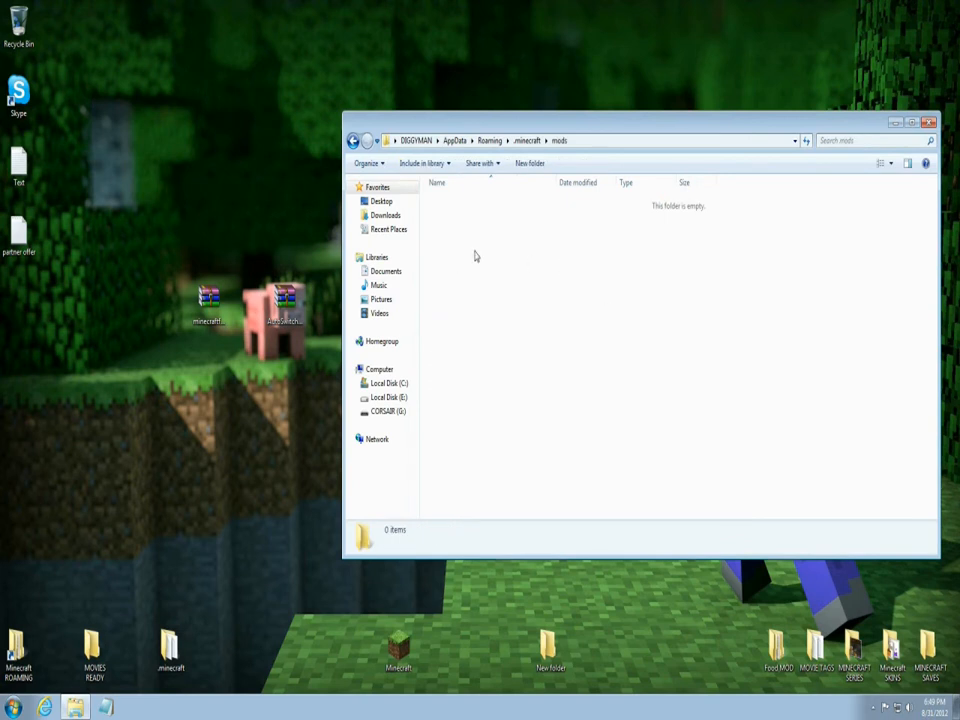
pyautogui.moveTo(604, 418)
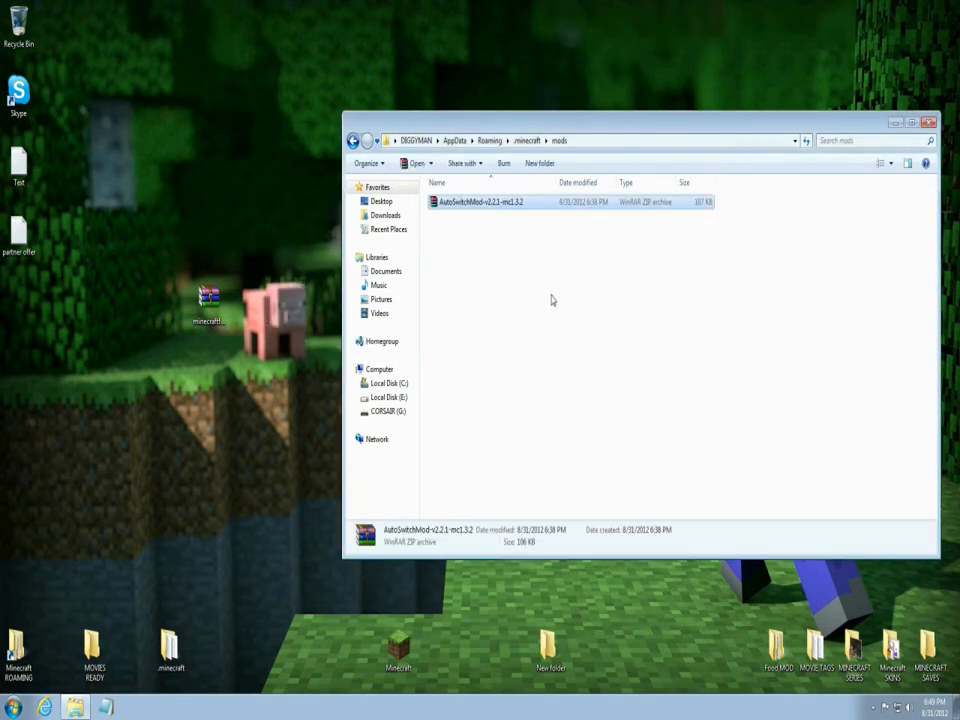
pyautogui.moveTo(502, 362)
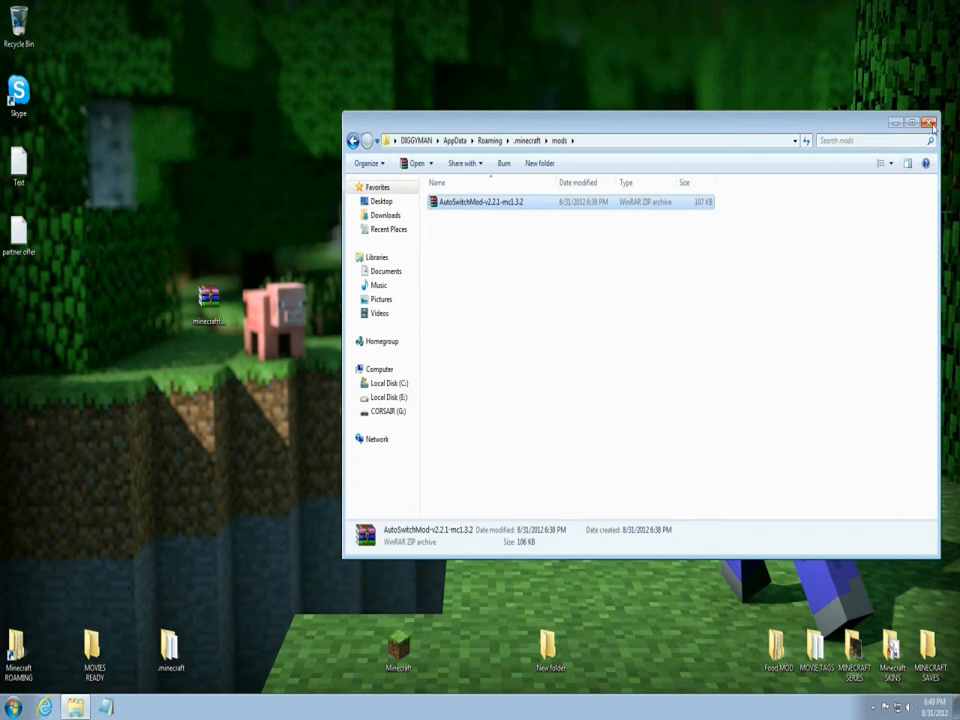
pyautogui.click(928, 122)
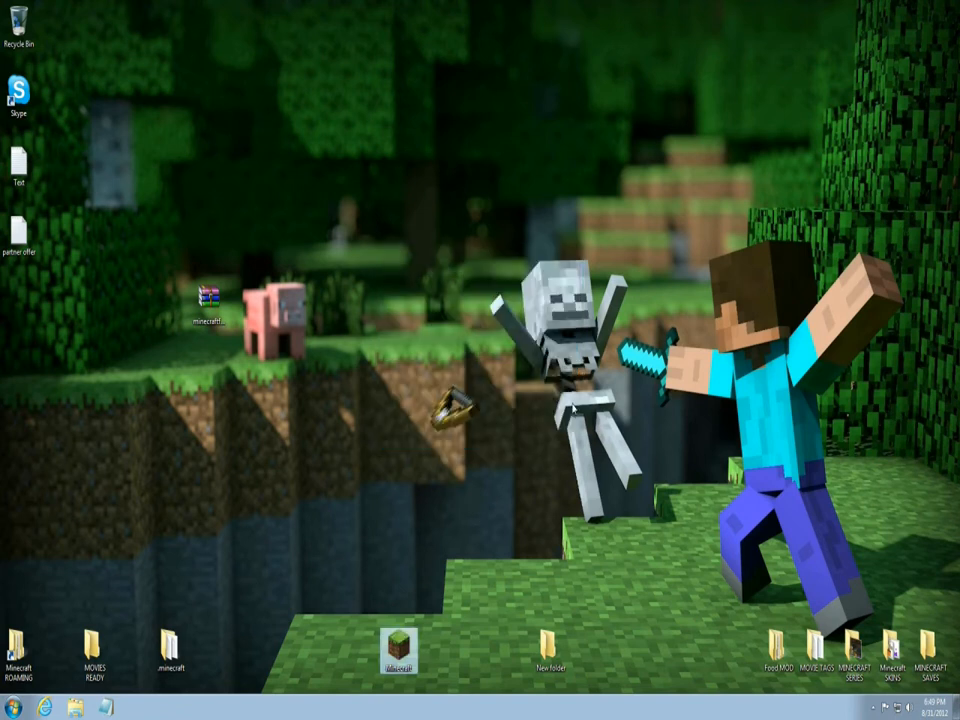
# Relaunch Minecraft and confirm mod_AutoSwitch appears among the 4 loaded mods.
pyautogui.doubleClick(398, 650)
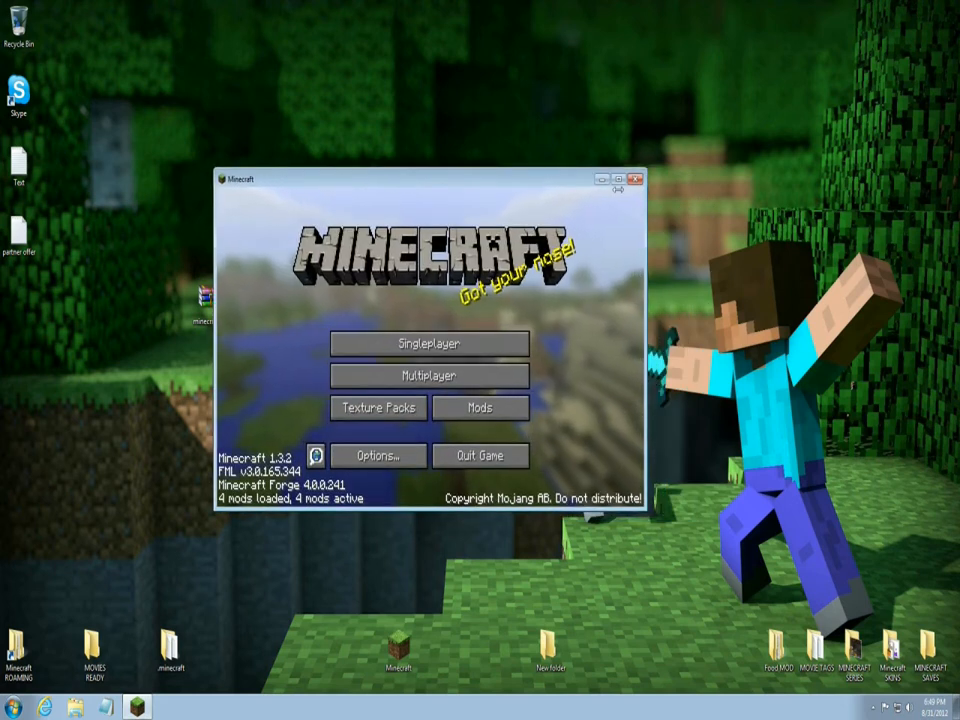
pyautogui.click(480, 408)
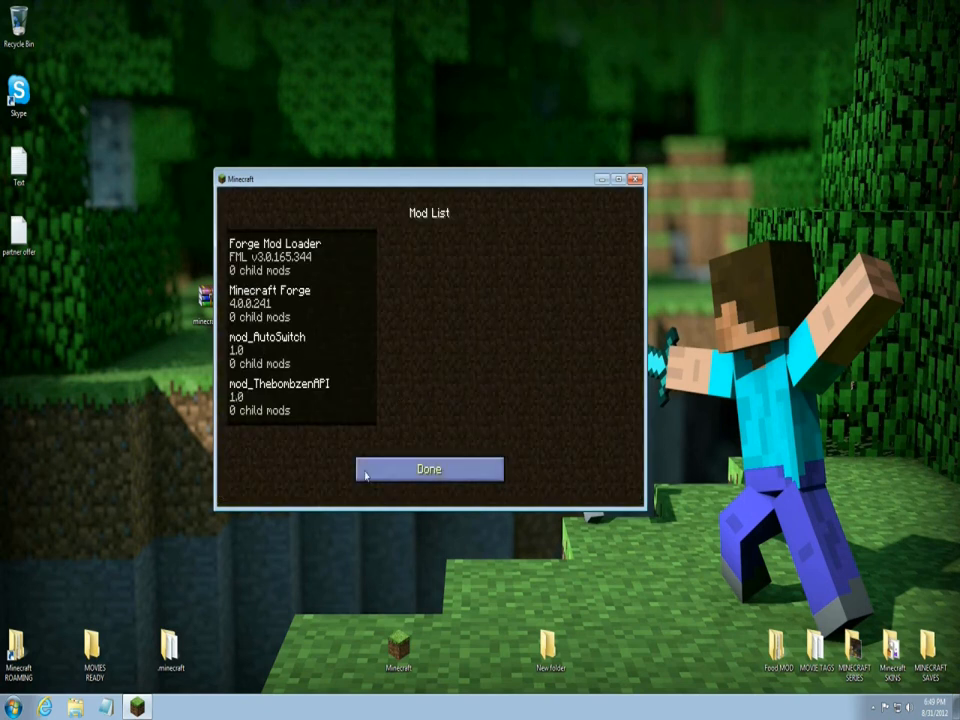
pyautogui.click(428, 468)
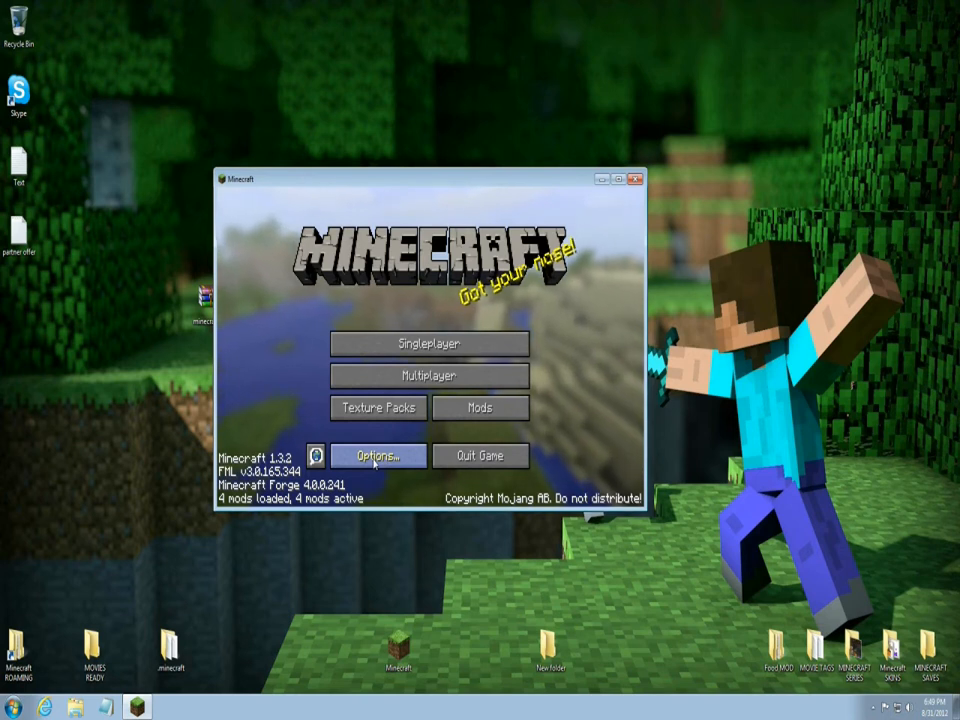
# Review the AutoSwitch settings window from the mod options and close it with OK.
pyautogui.click(376, 456)
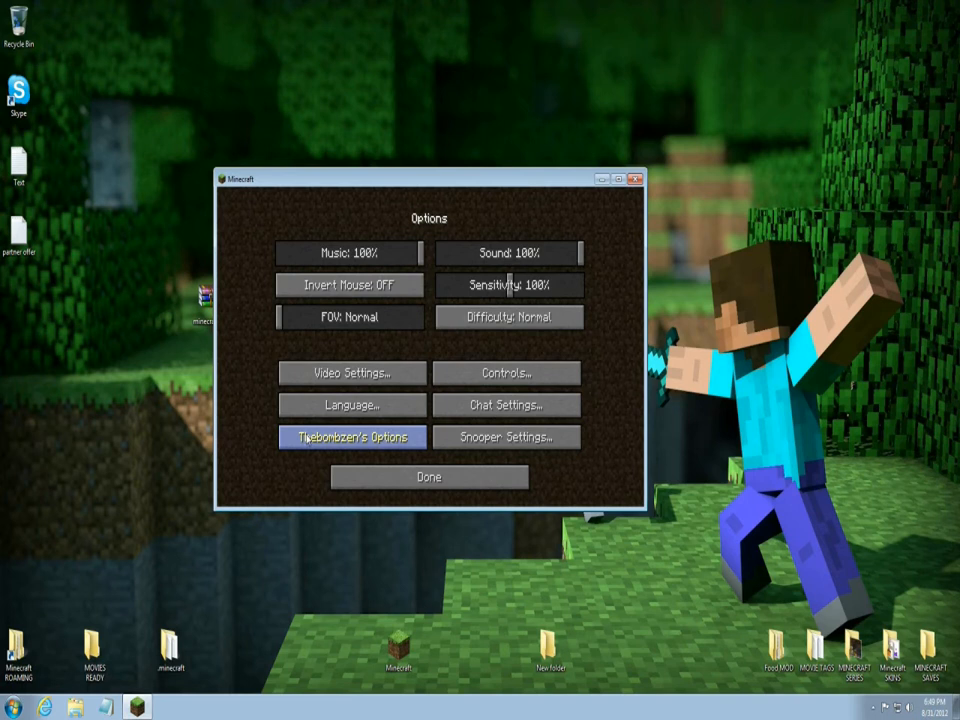
pyautogui.click(350, 436)
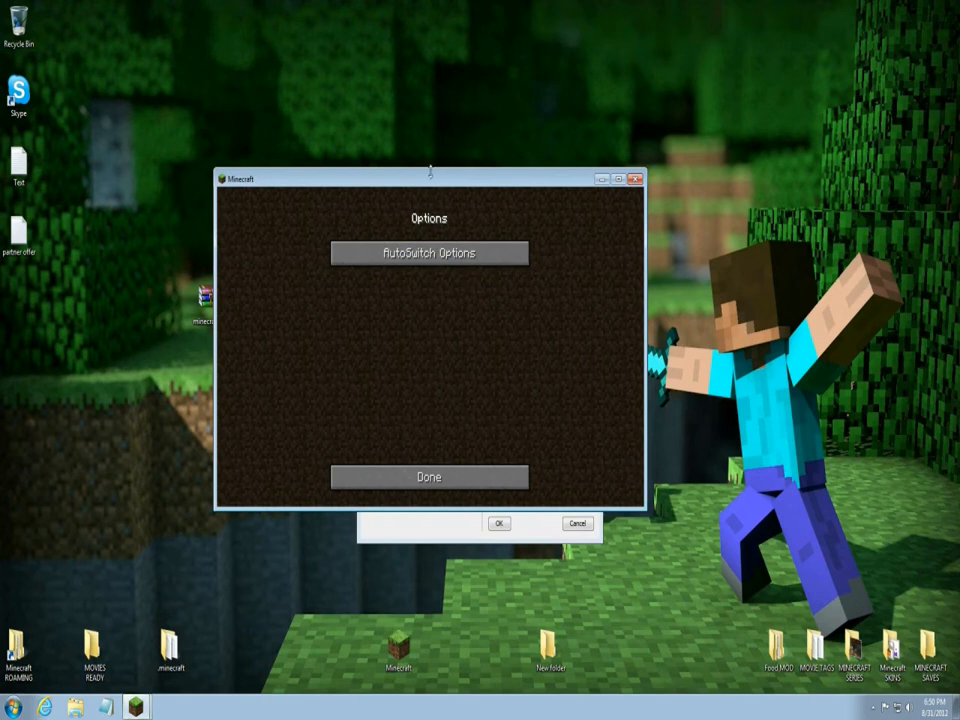
pyautogui.click(428, 252)
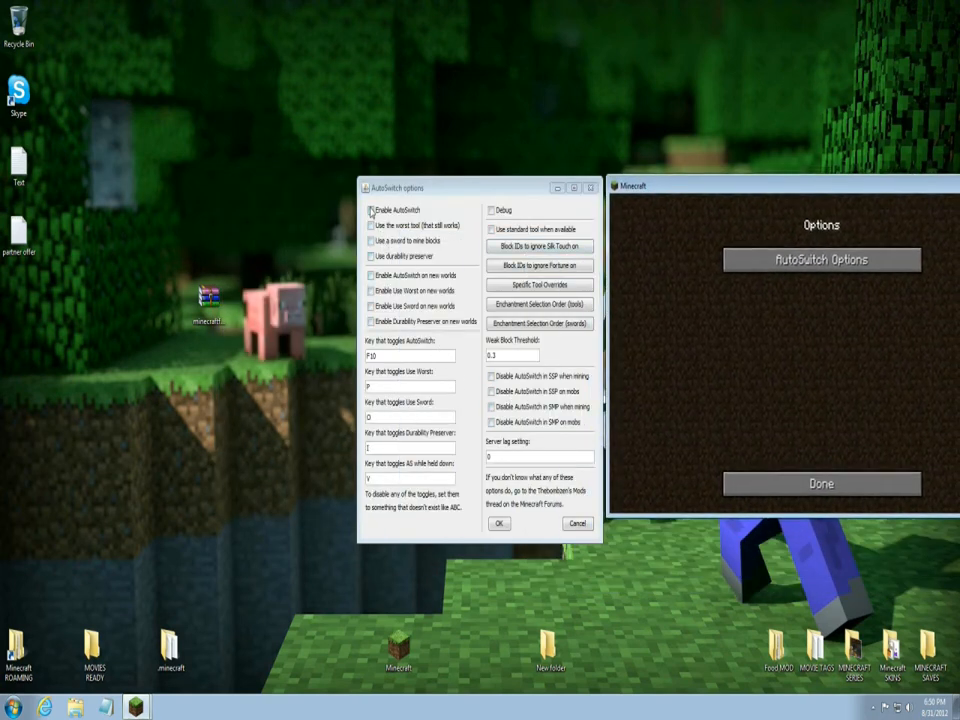
pyautogui.click(372, 210)
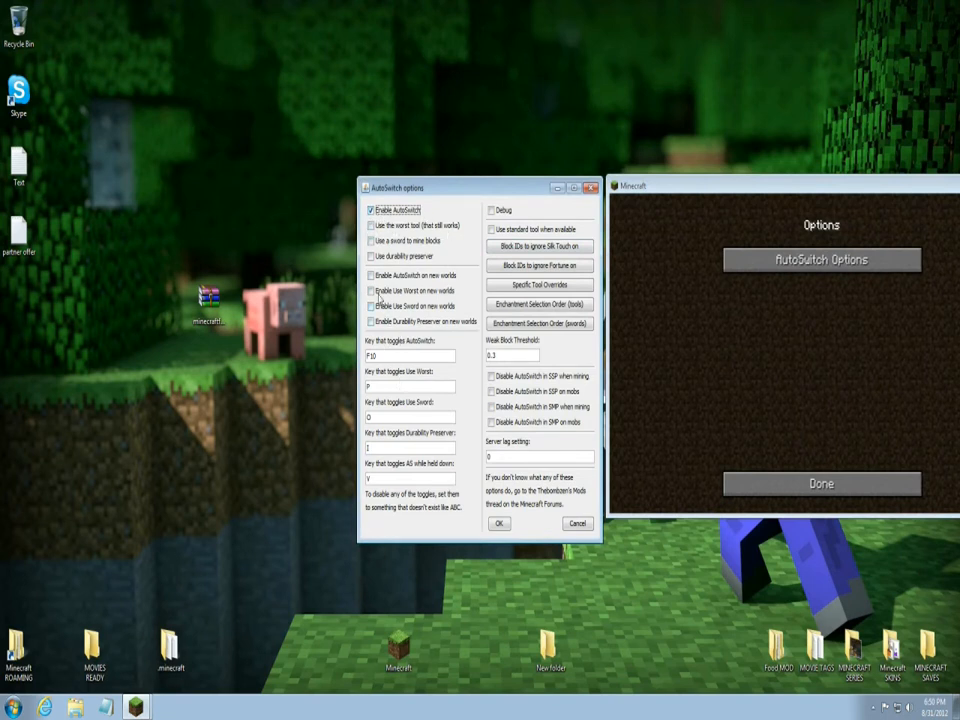
pyautogui.click(410, 448)
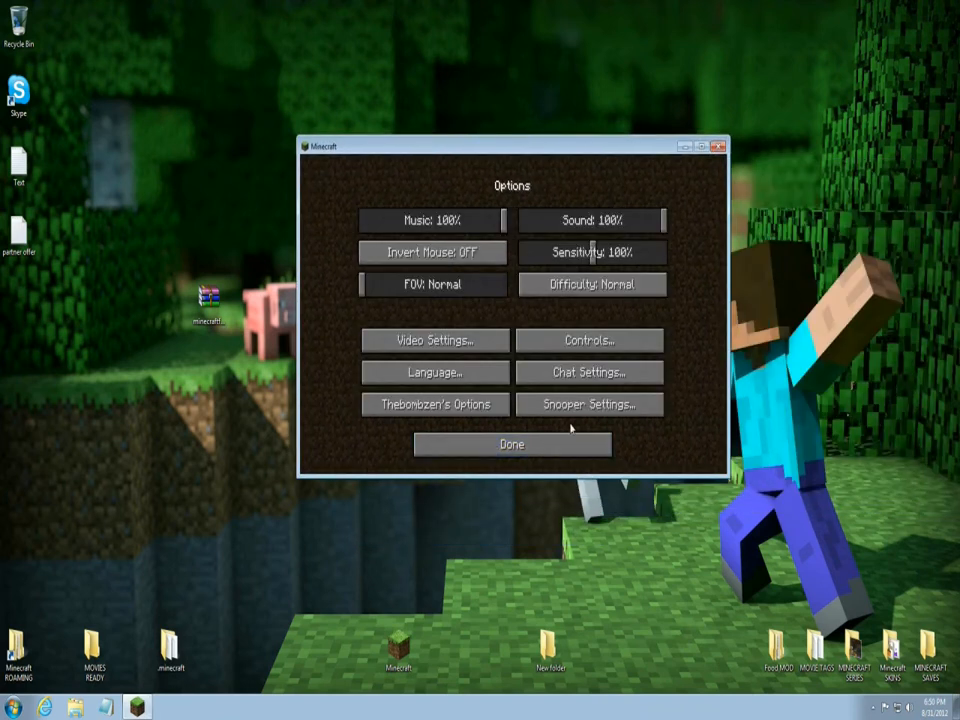
# Leave the options, go to Singleplayer and create a new world.
pyautogui.click(512, 444)
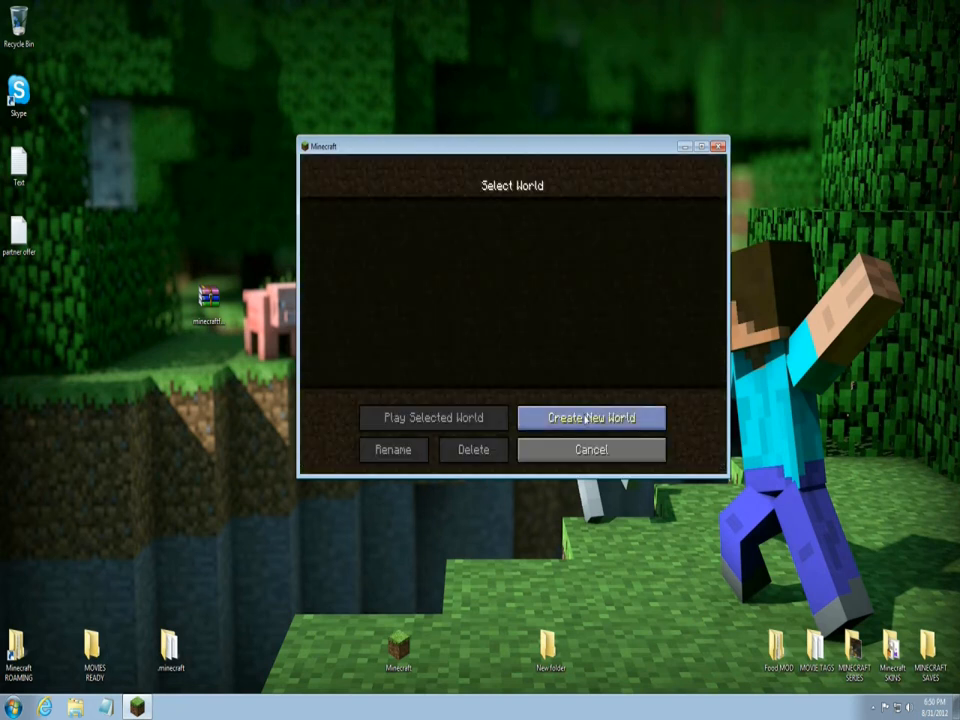
pyautogui.click(590, 418)
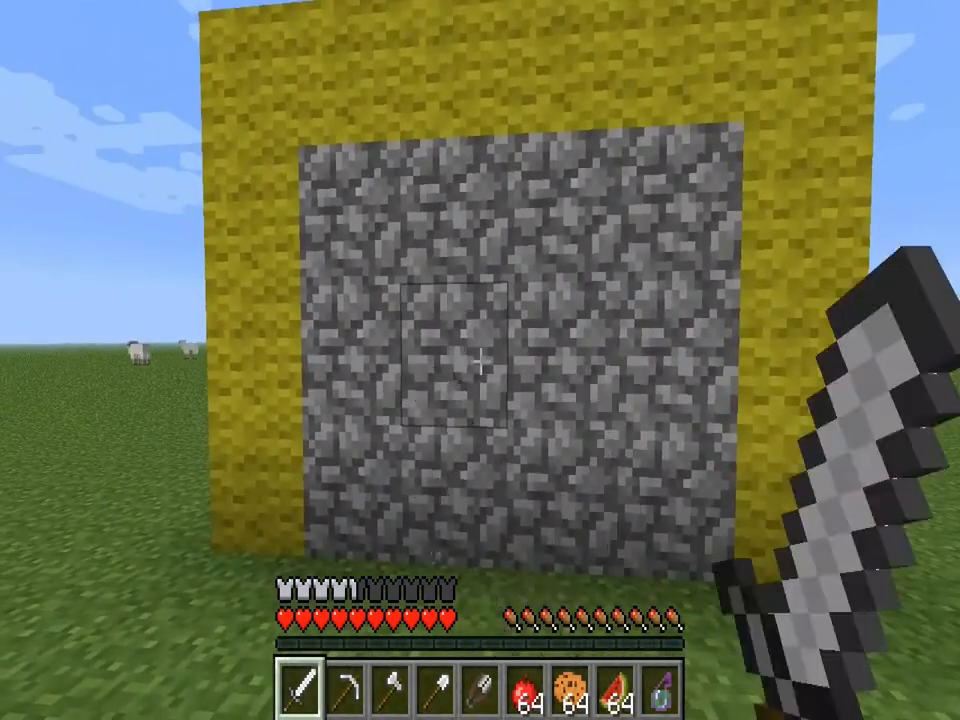
pyautogui.moveTo(480, 360)
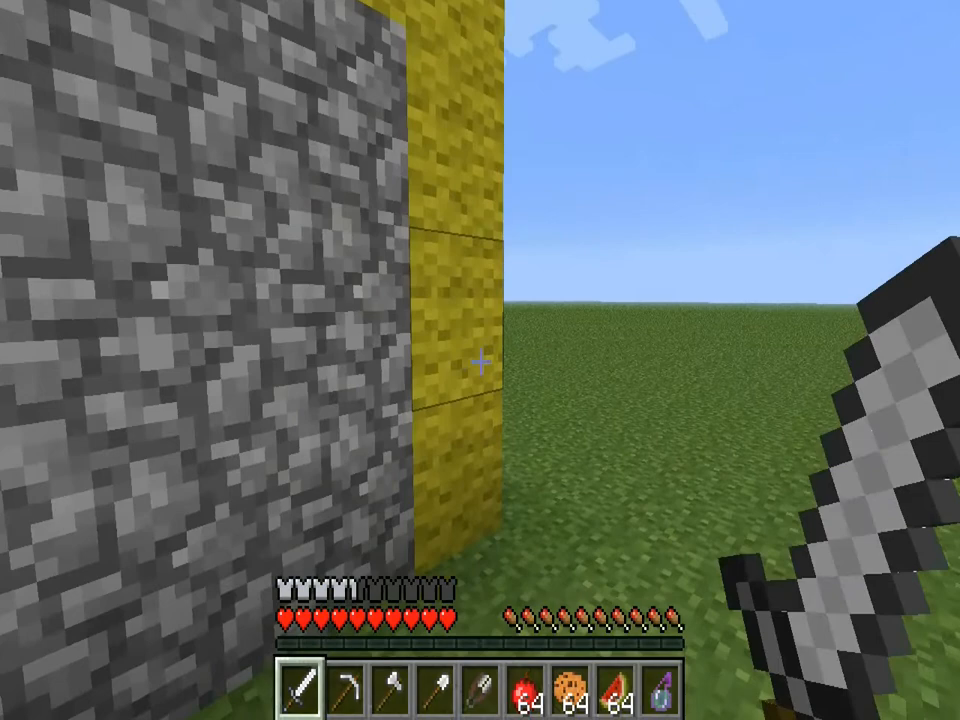
pyautogui.moveTo(480, 360)
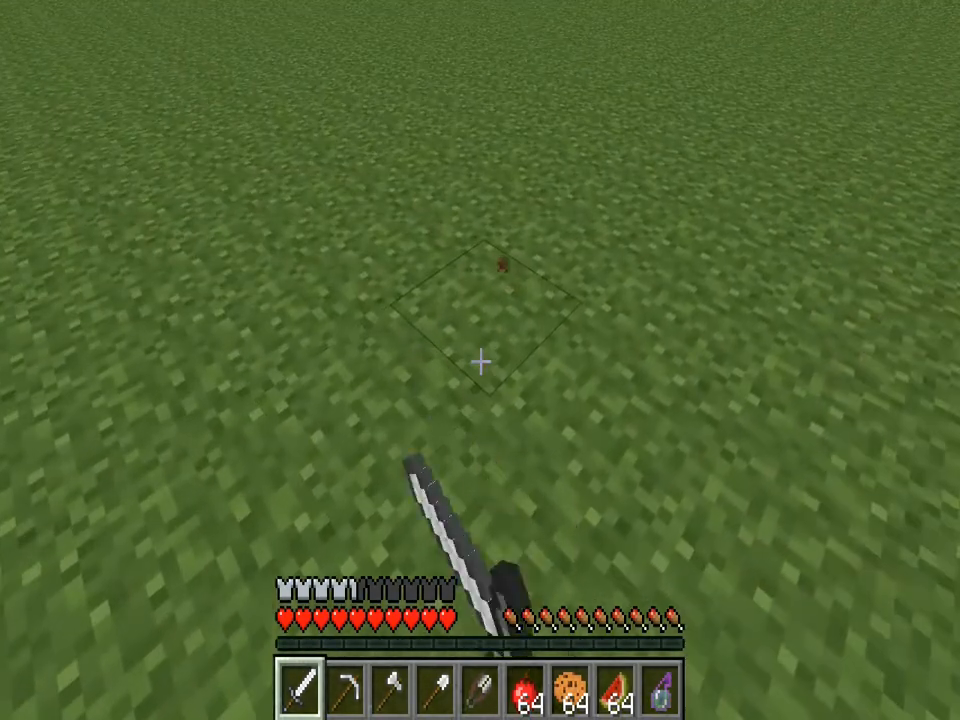
pyautogui.moveTo(480, 360)
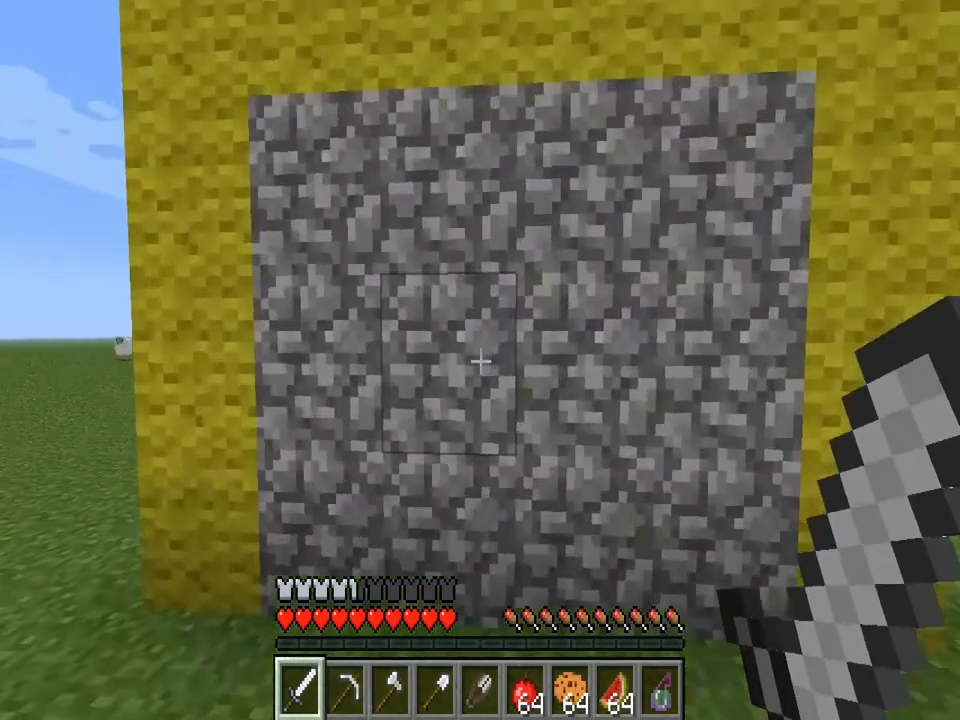
pyautogui.moveTo(480, 360)
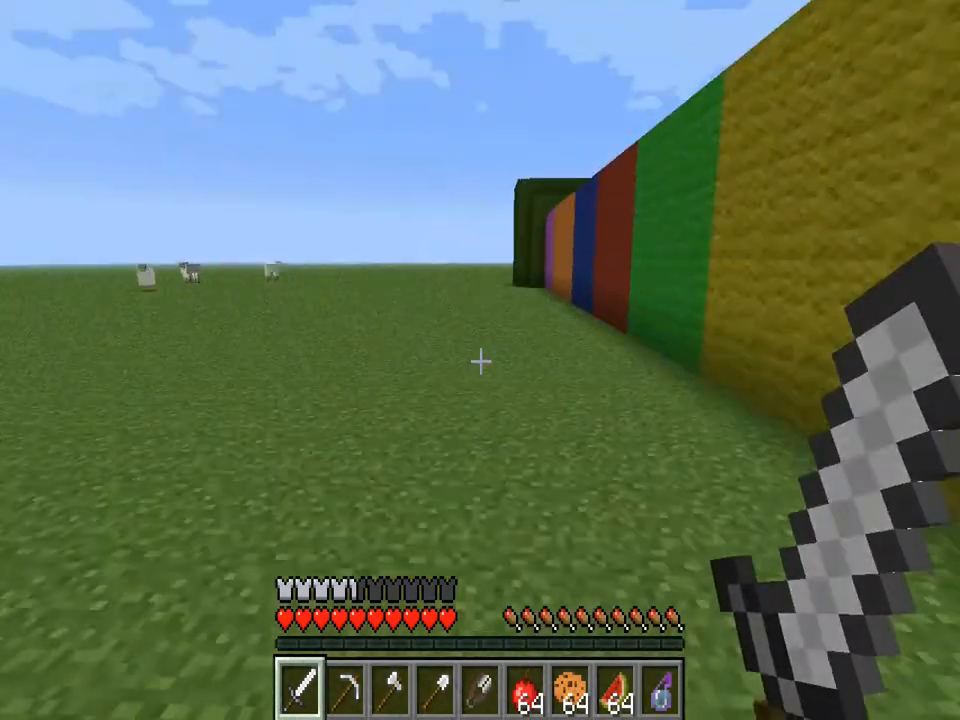
pyautogui.moveTo(480, 360)
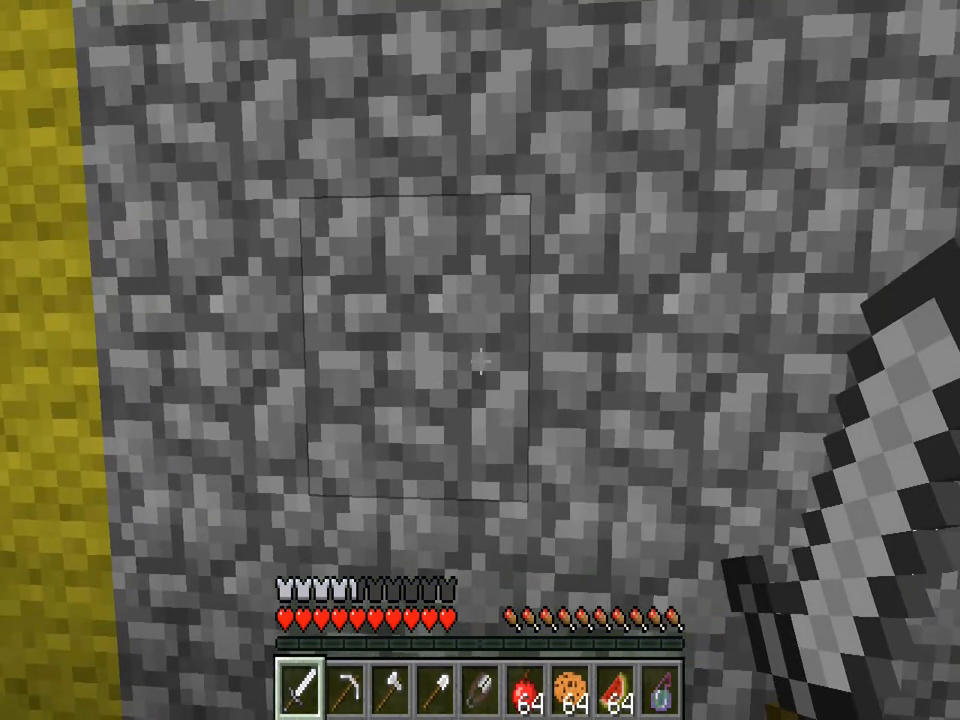
pyautogui.moveTo(480, 360)
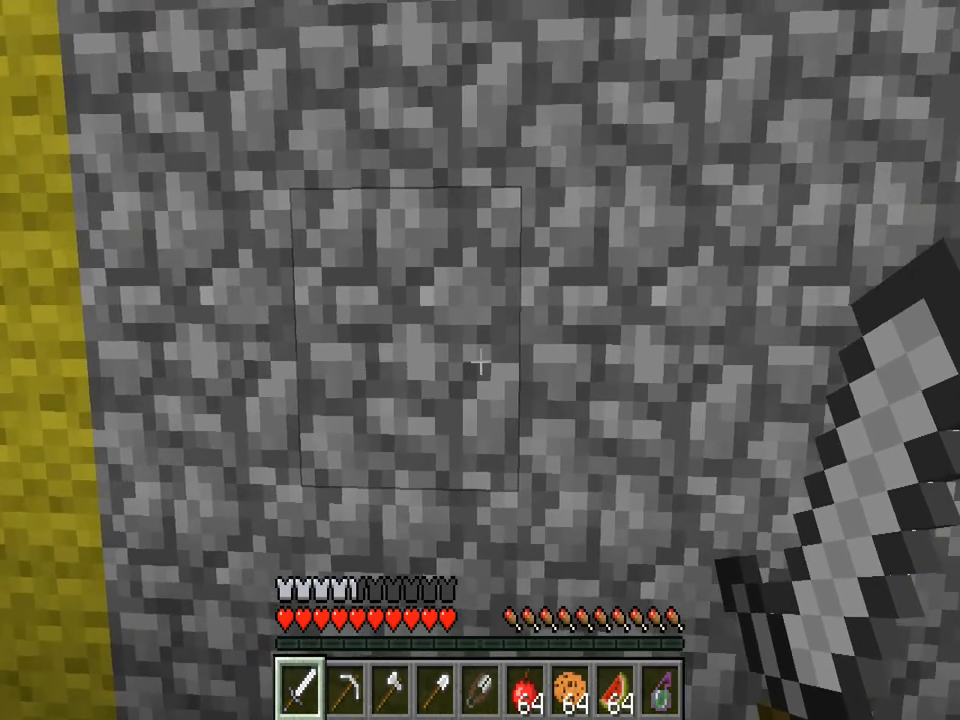
pyautogui.moveTo(480, 360)
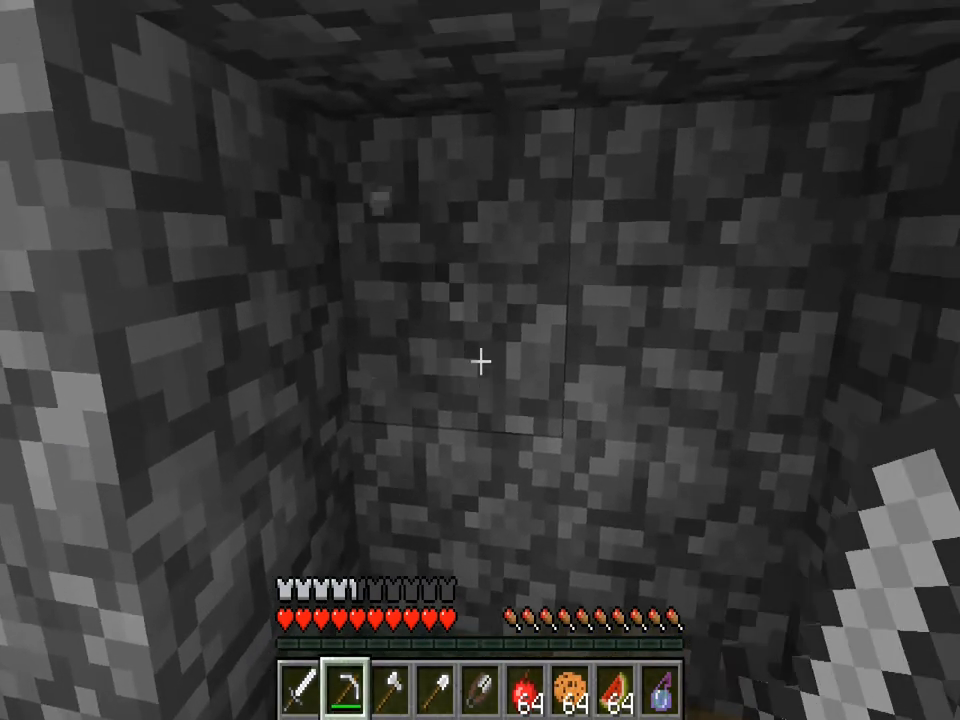
pyautogui.moveTo(480, 360)
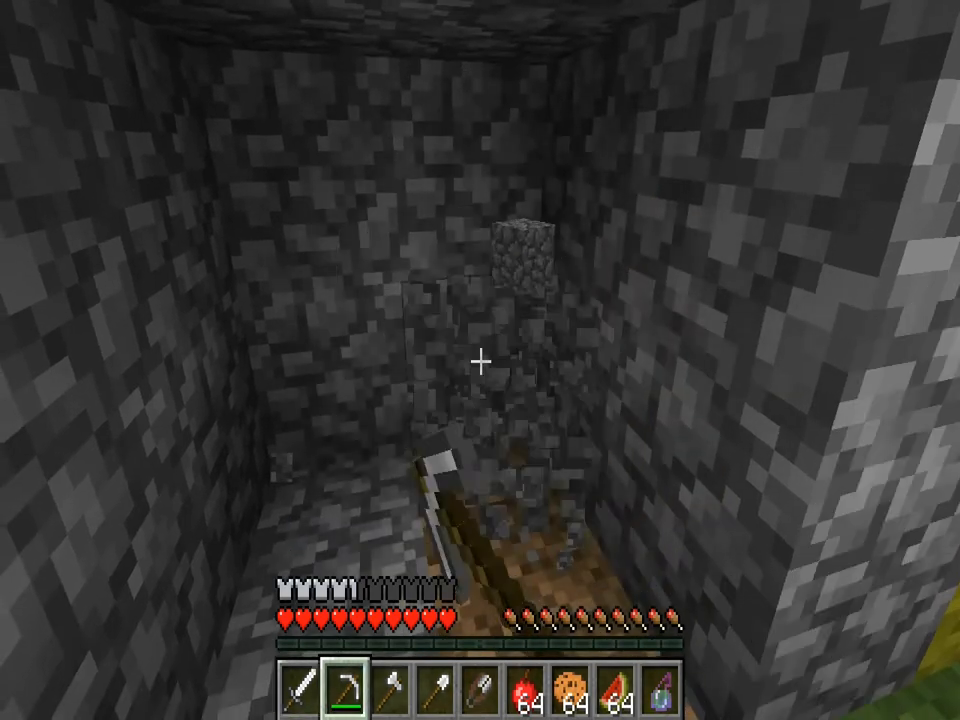
pyautogui.moveTo(480, 360)
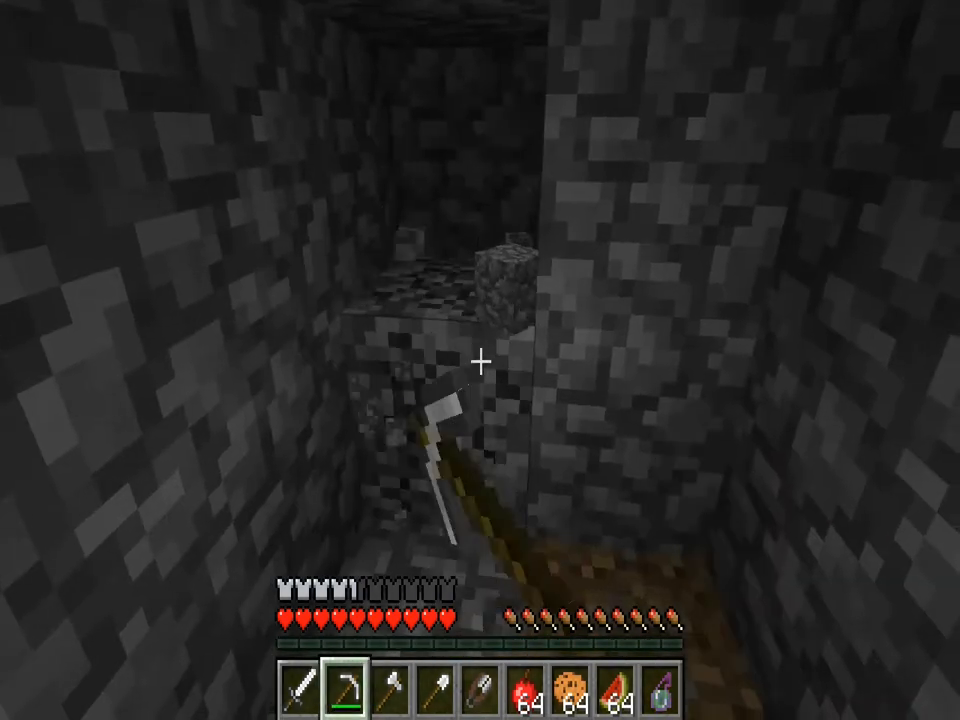
pyautogui.moveTo(480, 360)
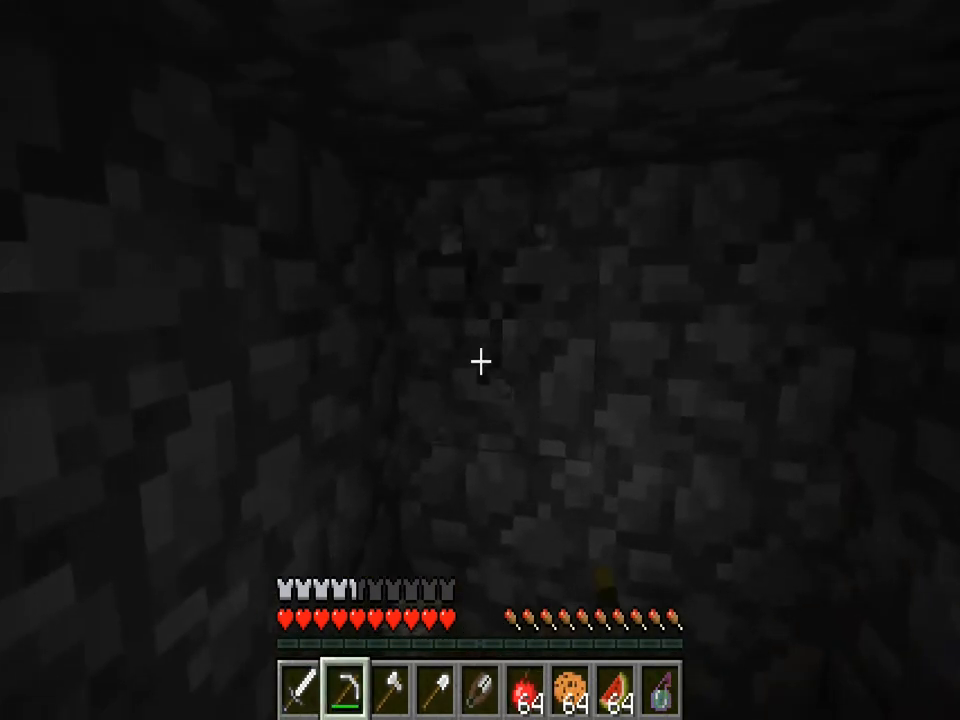
pyautogui.moveTo(480, 360)
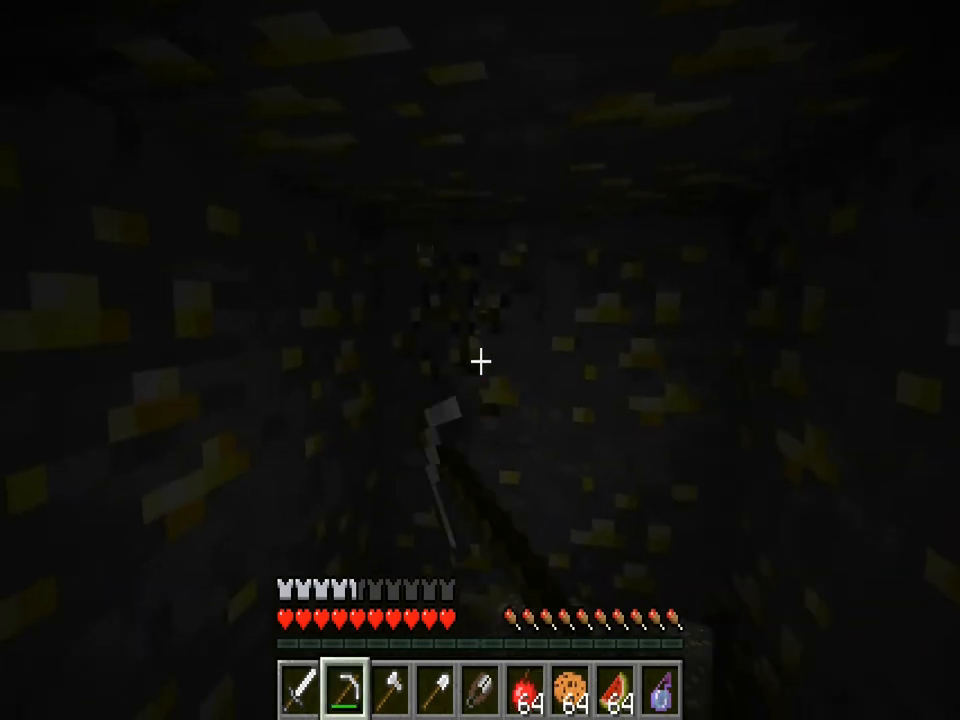
pyautogui.moveTo(480, 360)
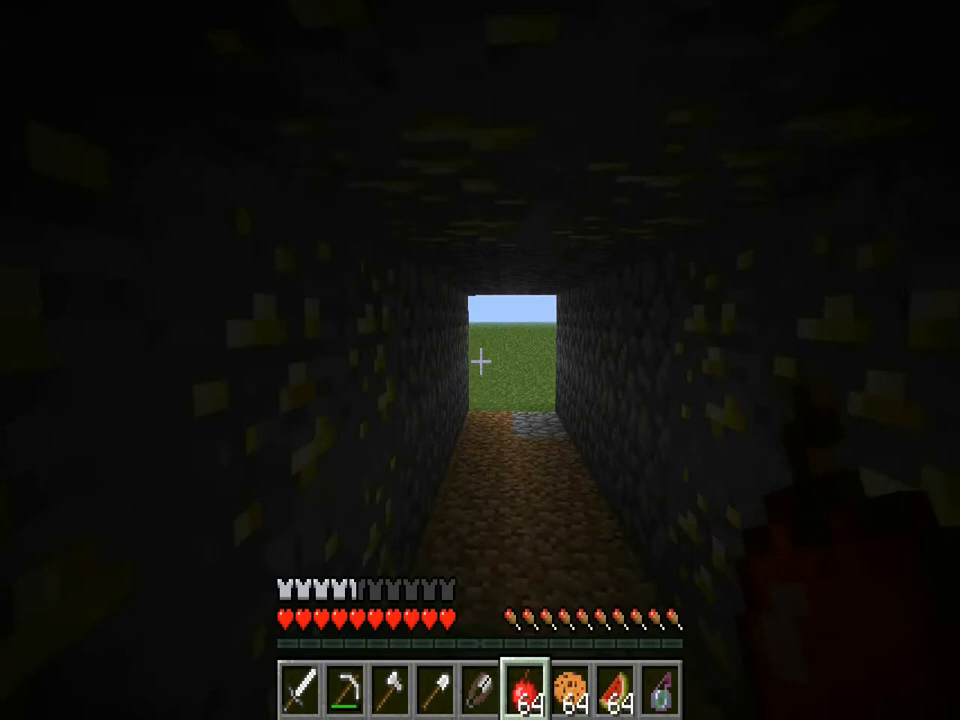
# From the pause menu's video settings, set Brightness to Bright.
pyautogui.press('Escape')
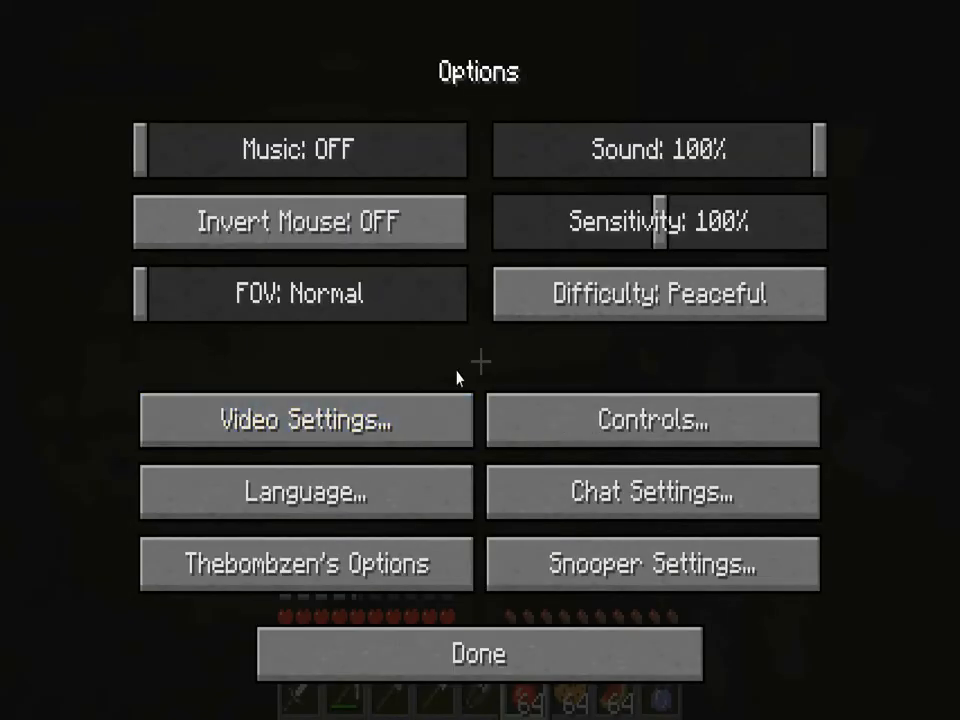
pyautogui.click(304, 420)
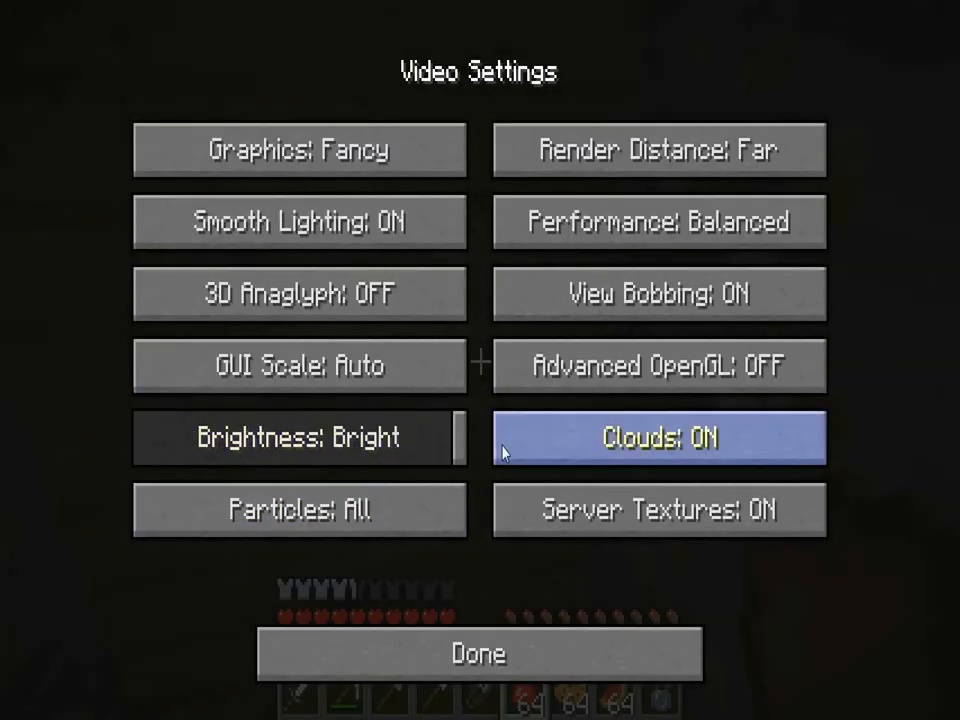
pyautogui.click(478, 652)
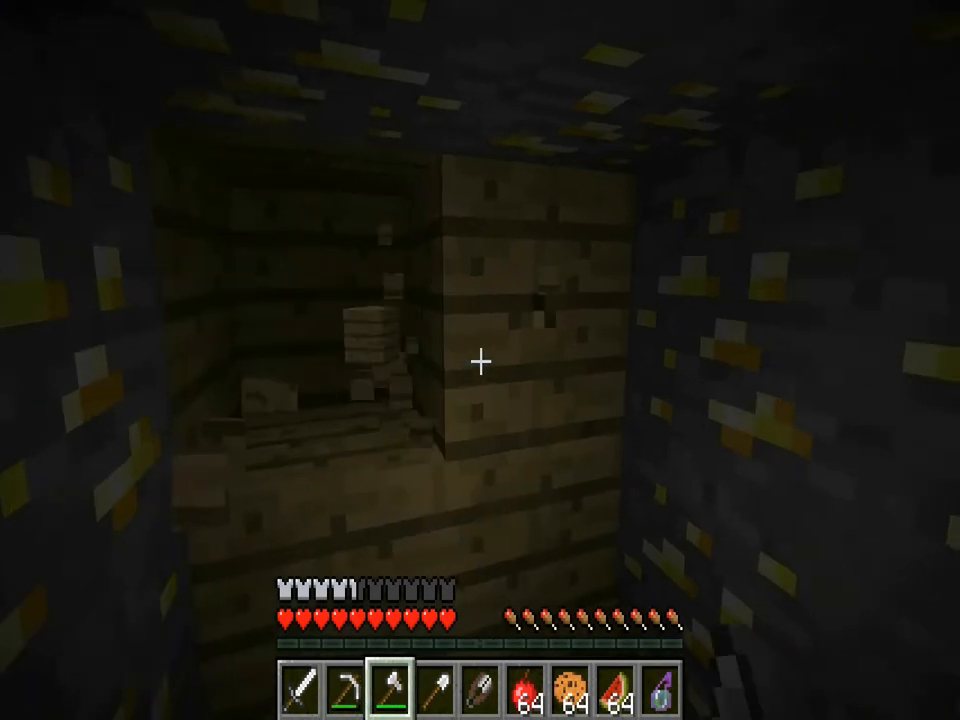
pyautogui.moveTo(480, 360)
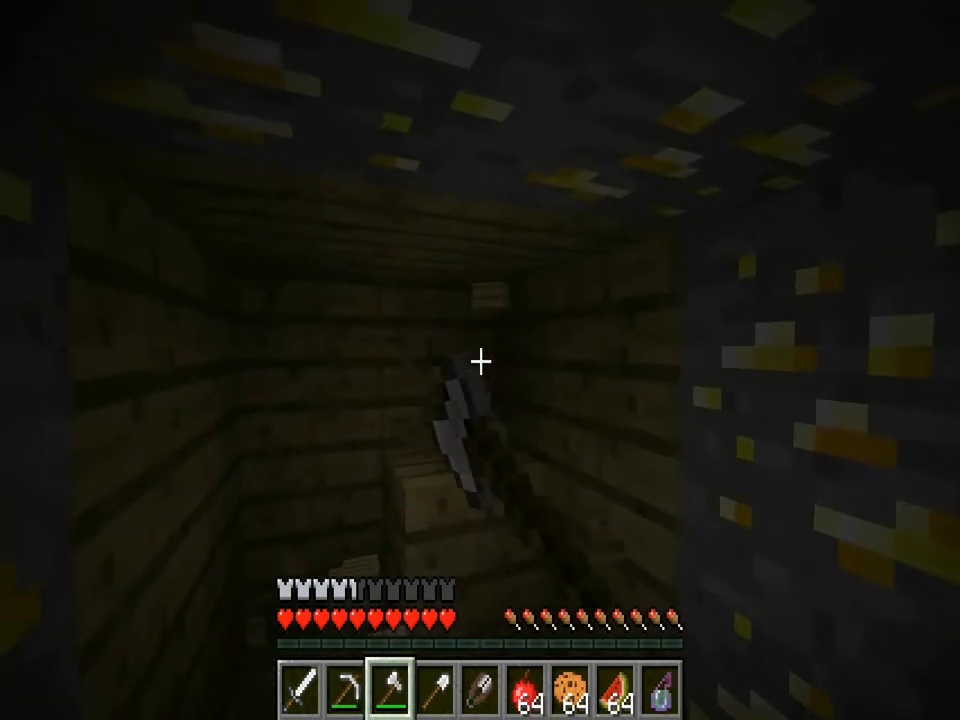
pyautogui.moveTo(480, 360)
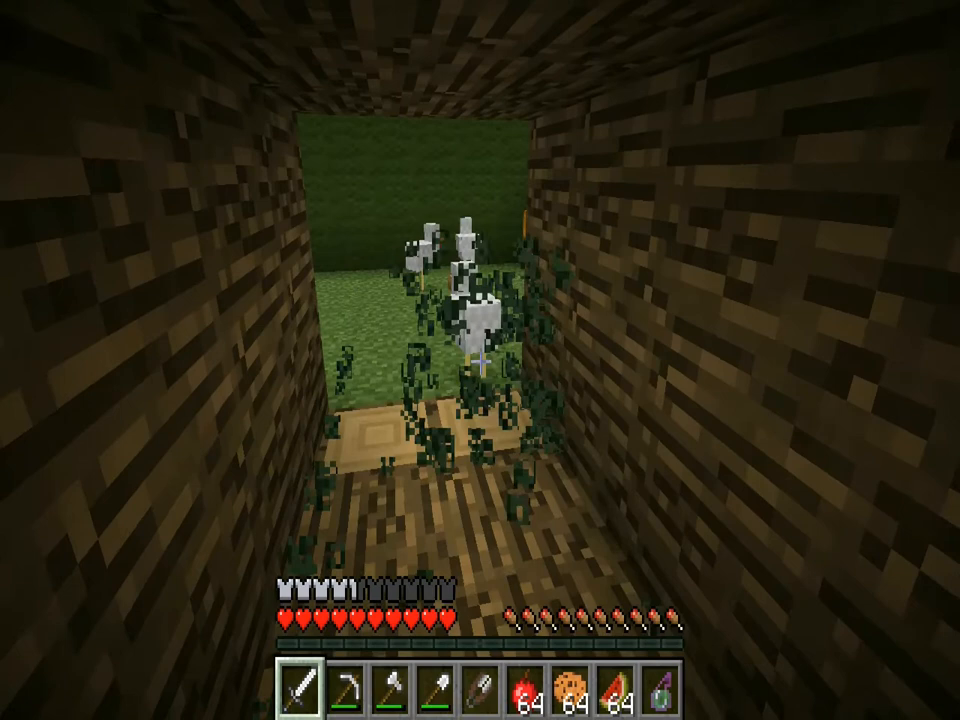
pyautogui.moveTo(480, 360)
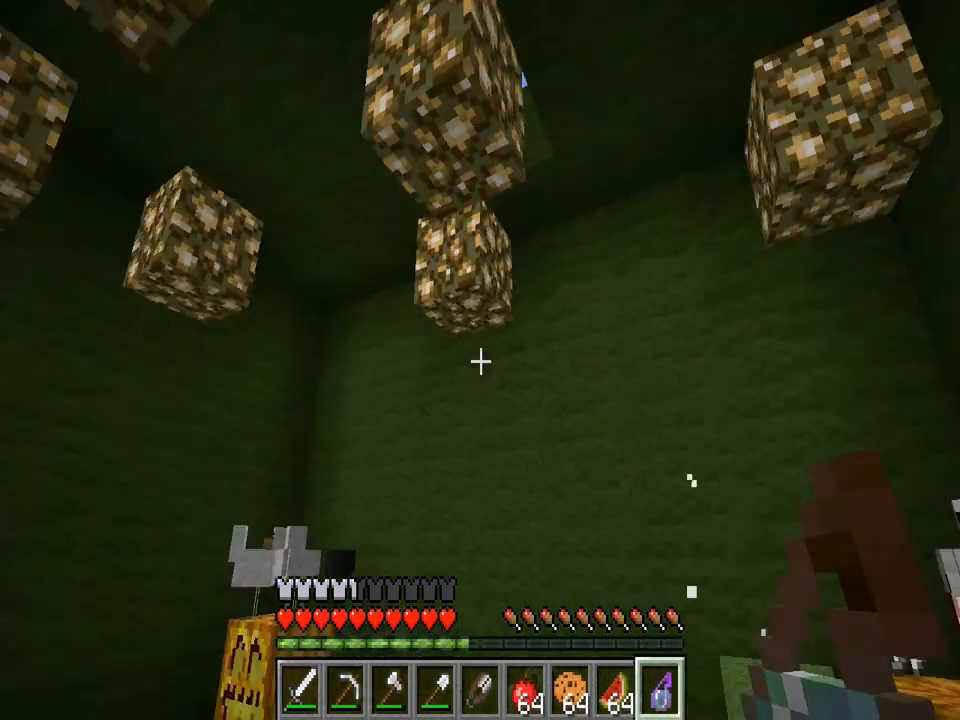
pyautogui.moveTo(480, 360)
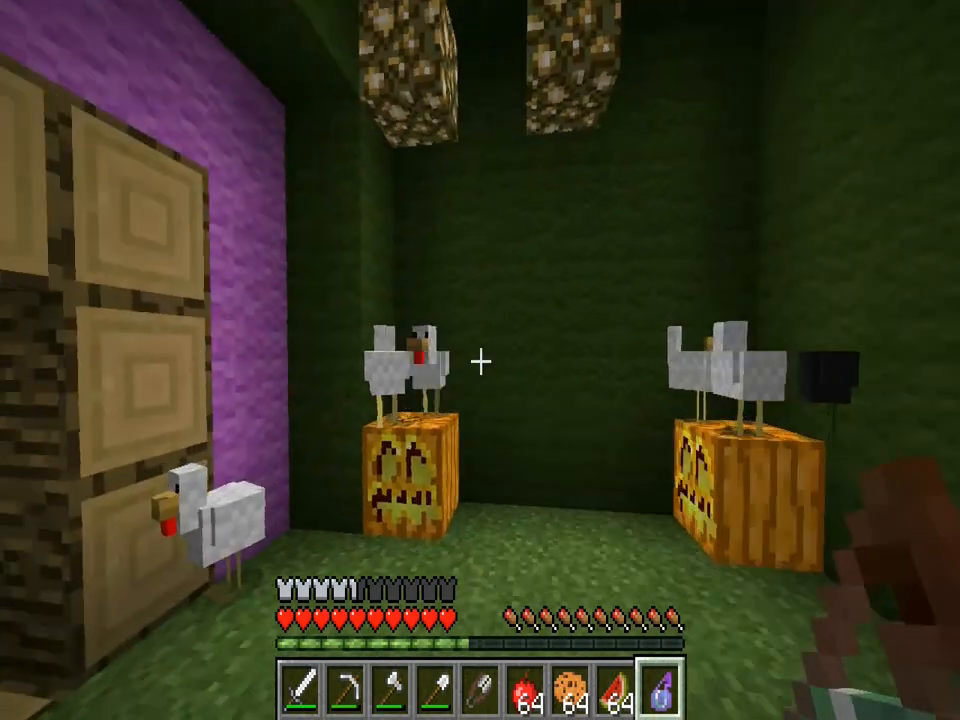